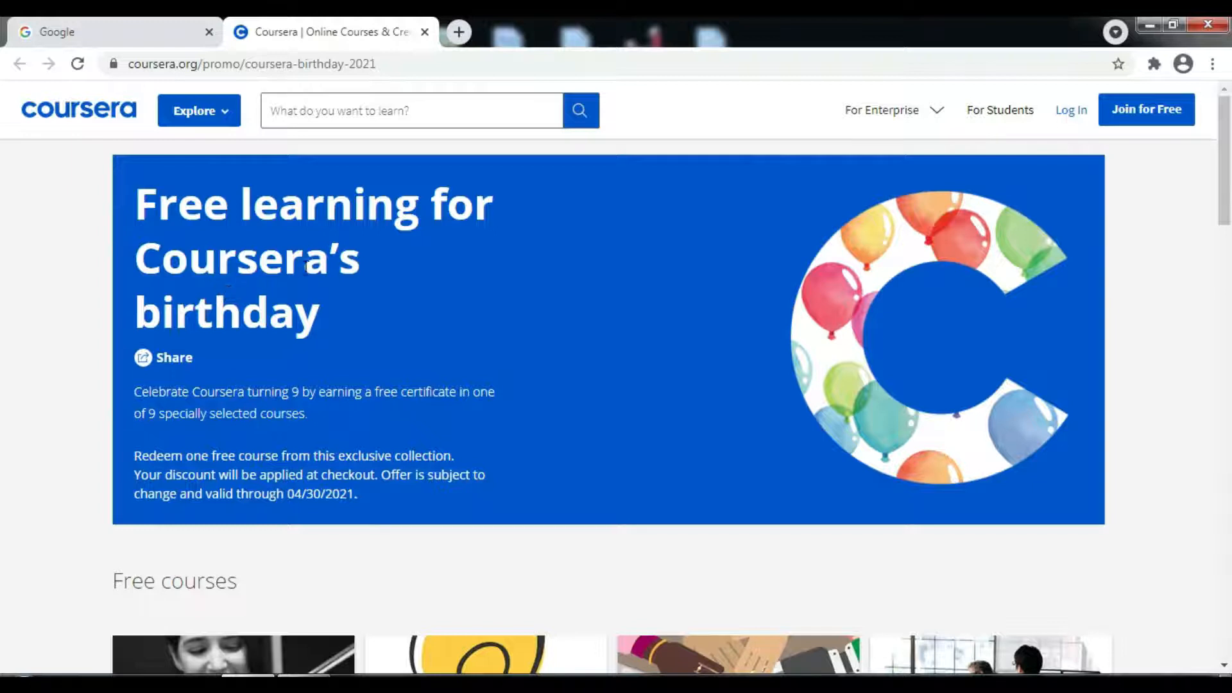
Read down the birthday offer description, marking a phrase, to reach the free courses carousel.
scroll(down, 3)
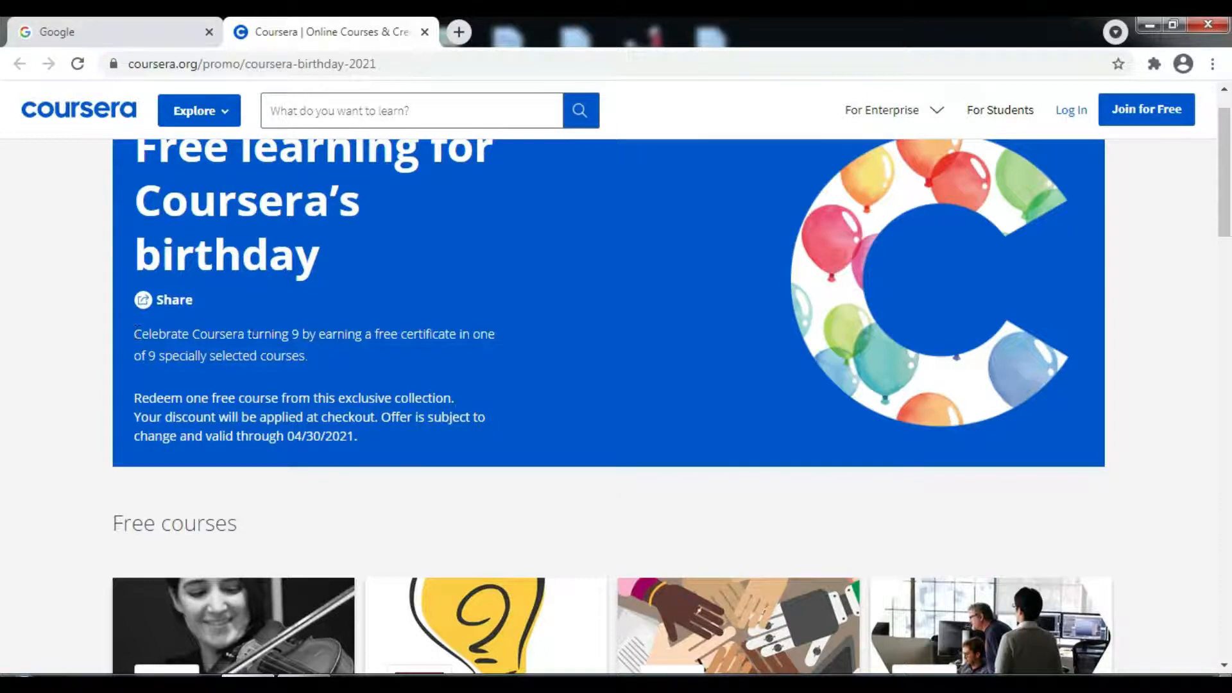
drag(282, 333, 362, 334)
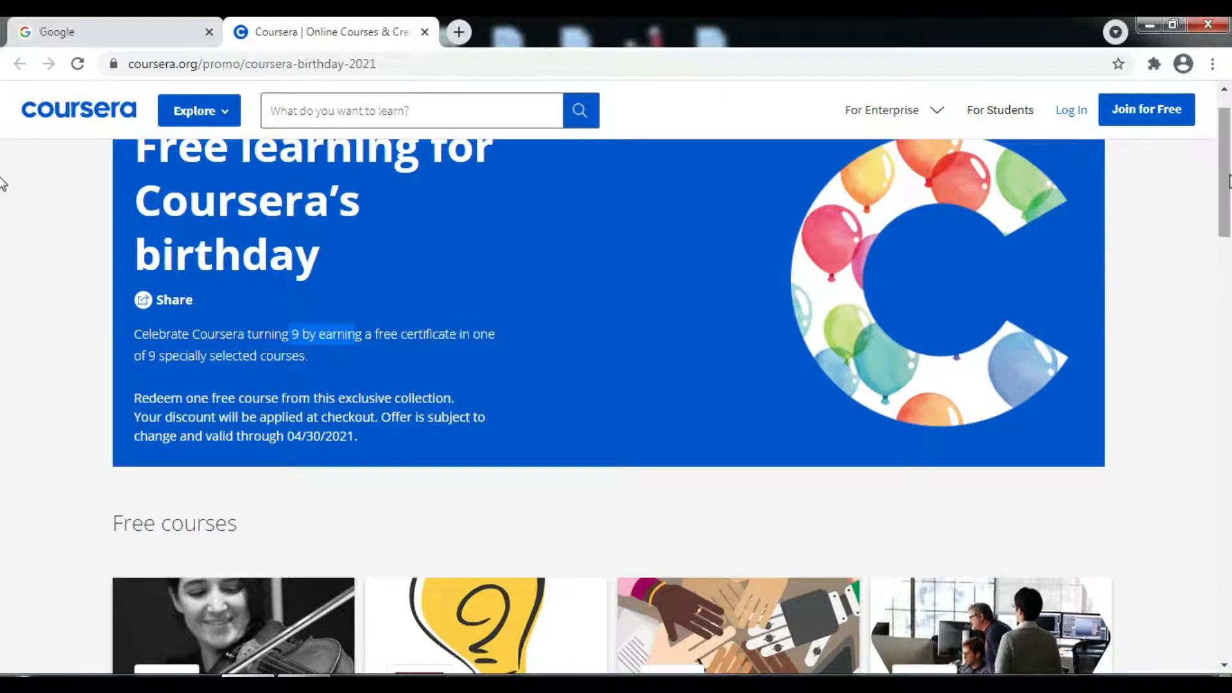
scroll(down, 3)
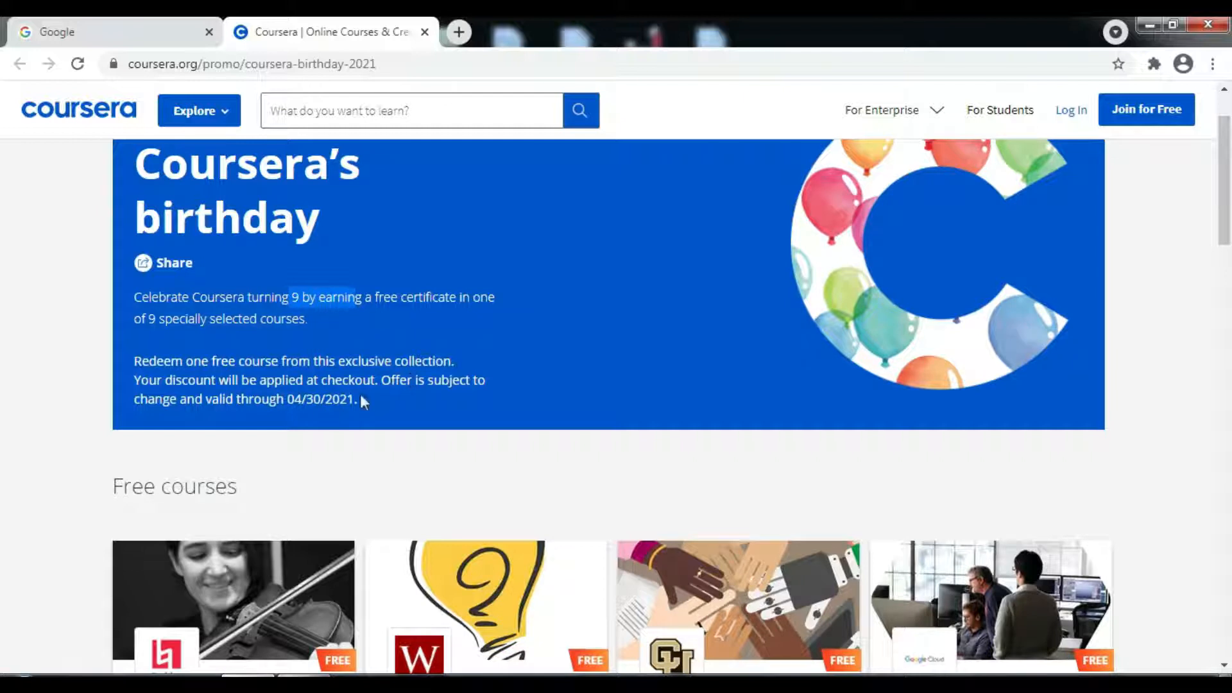
mouse_move(363, 412)
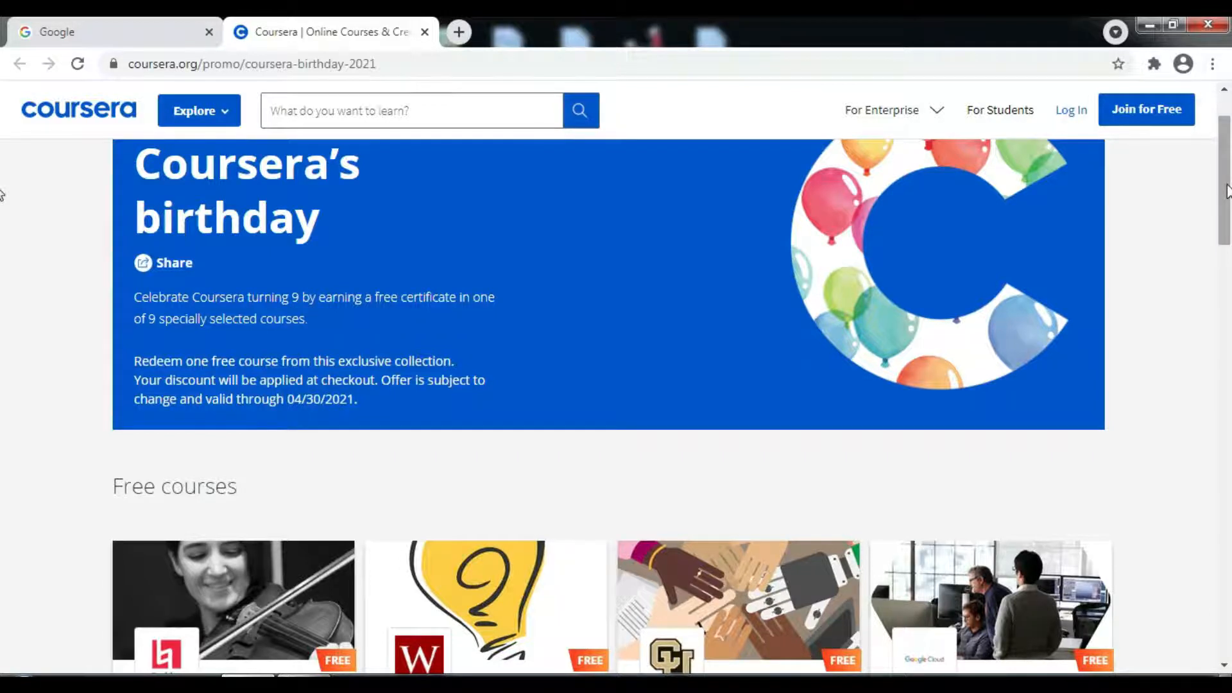
scroll(down, 3)
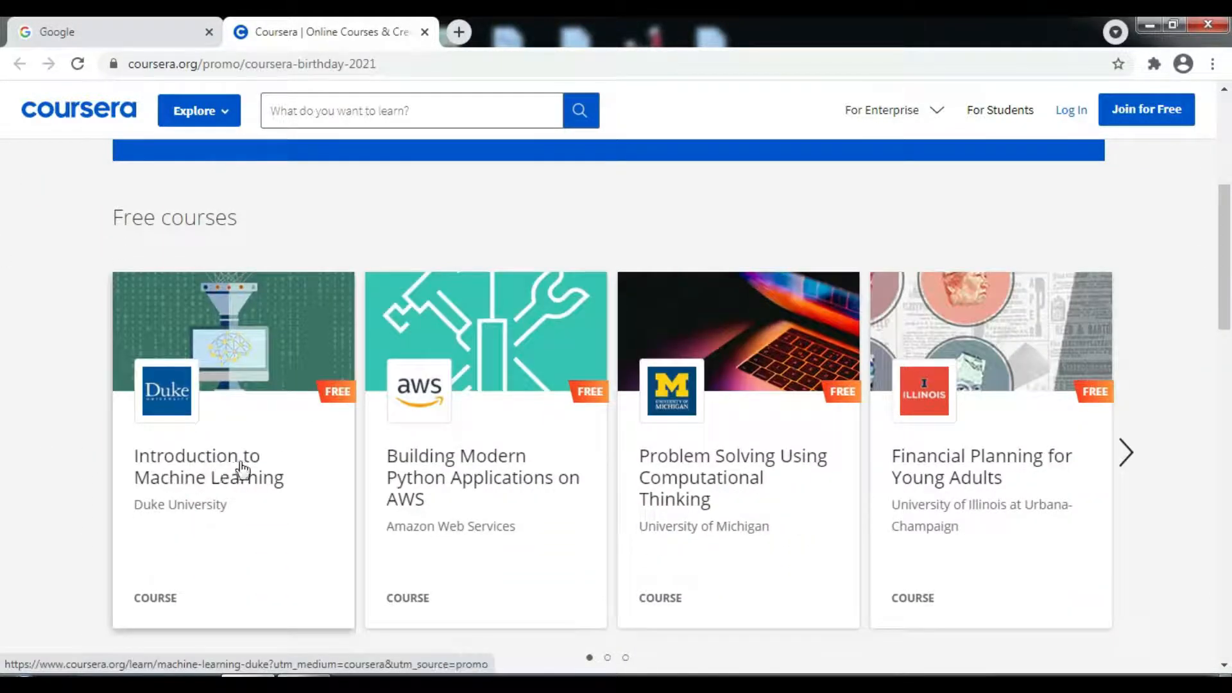
mouse_move(223, 515)
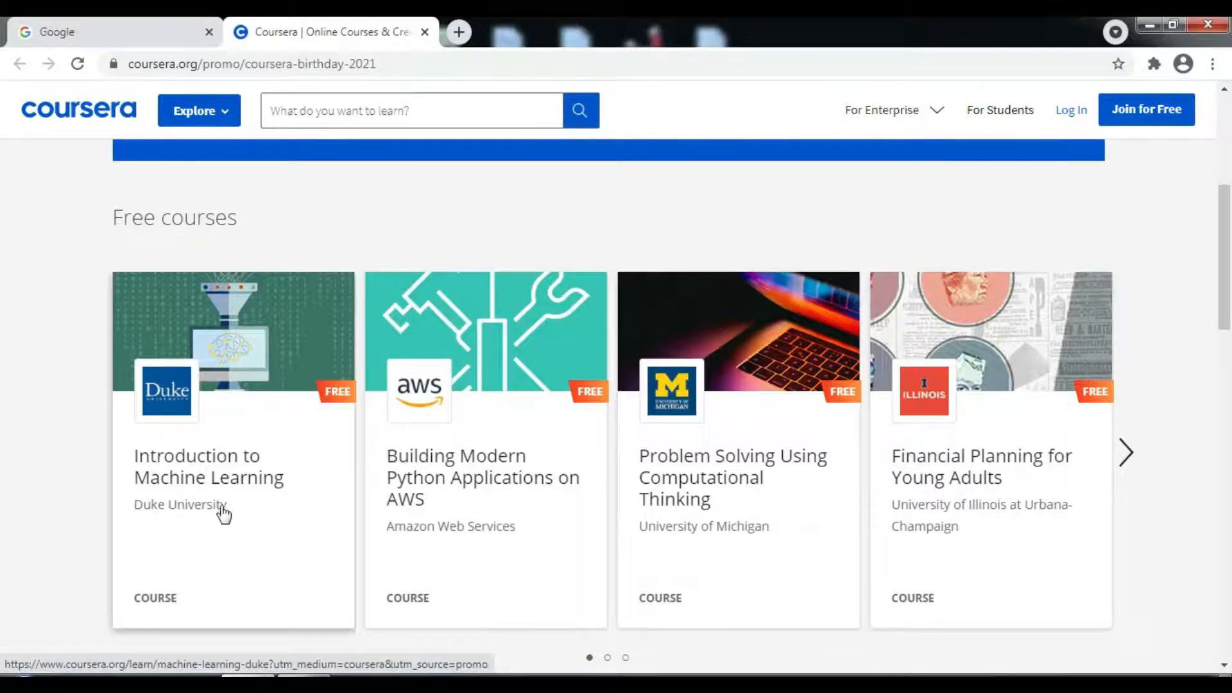
mouse_move(471, 467)
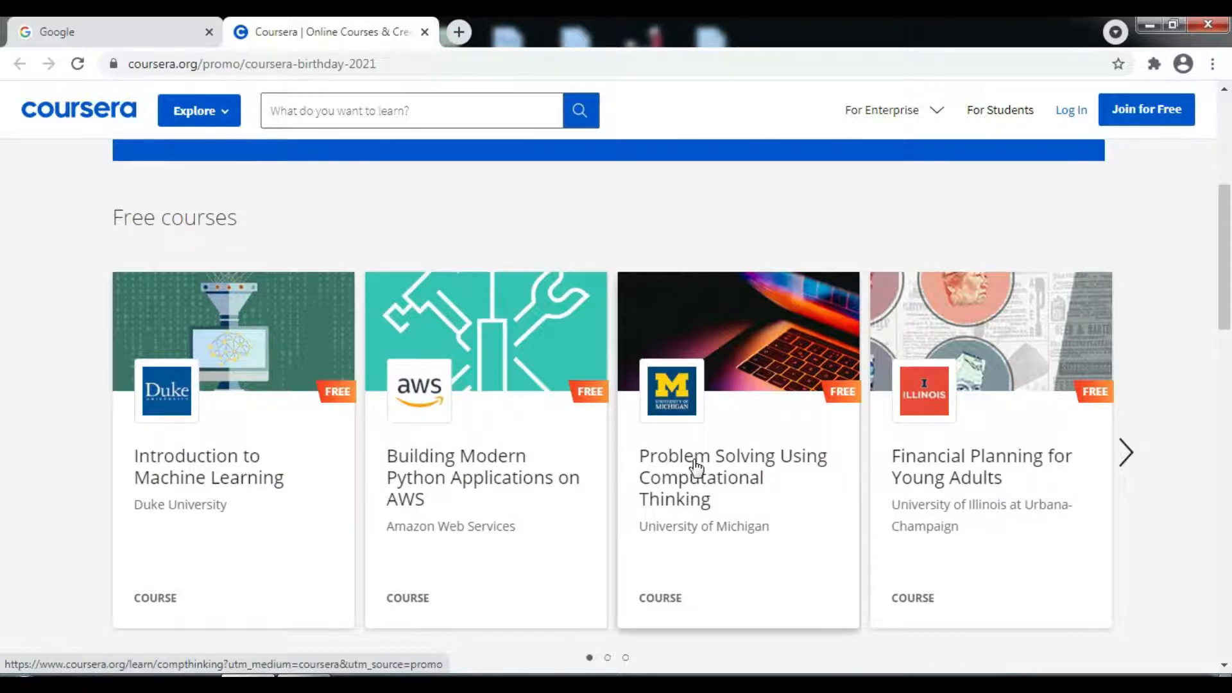
mouse_move(689, 533)
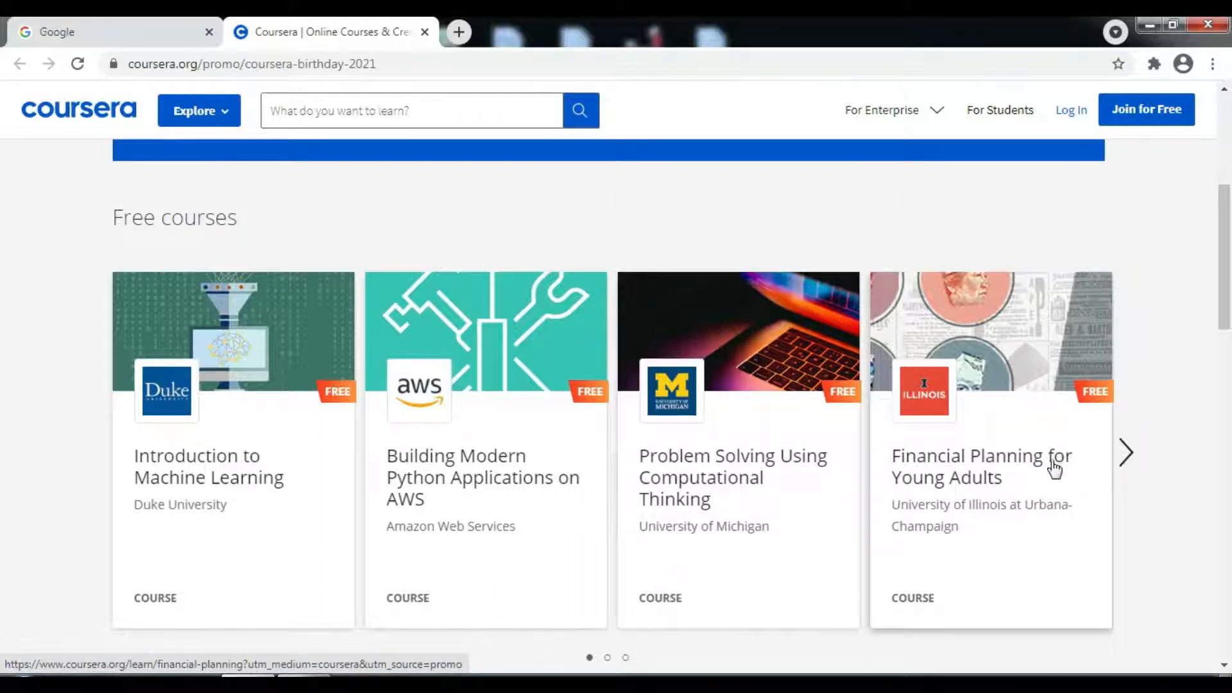
mouse_move(935, 517)
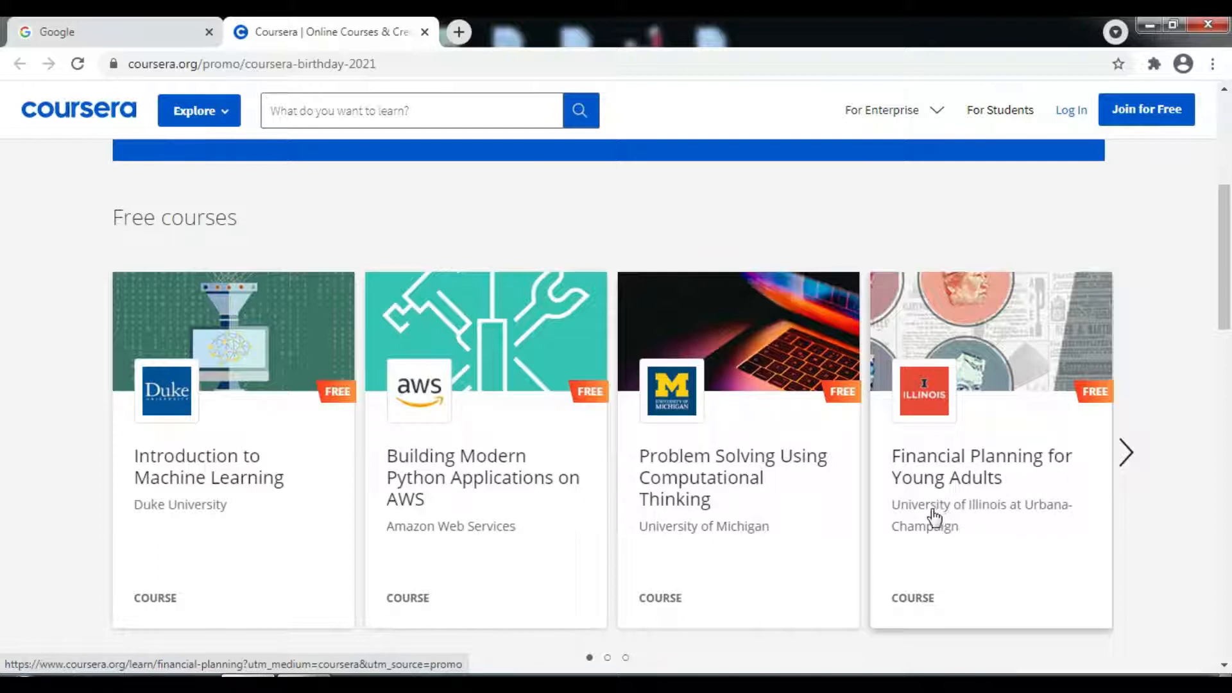
mouse_move(1004, 530)
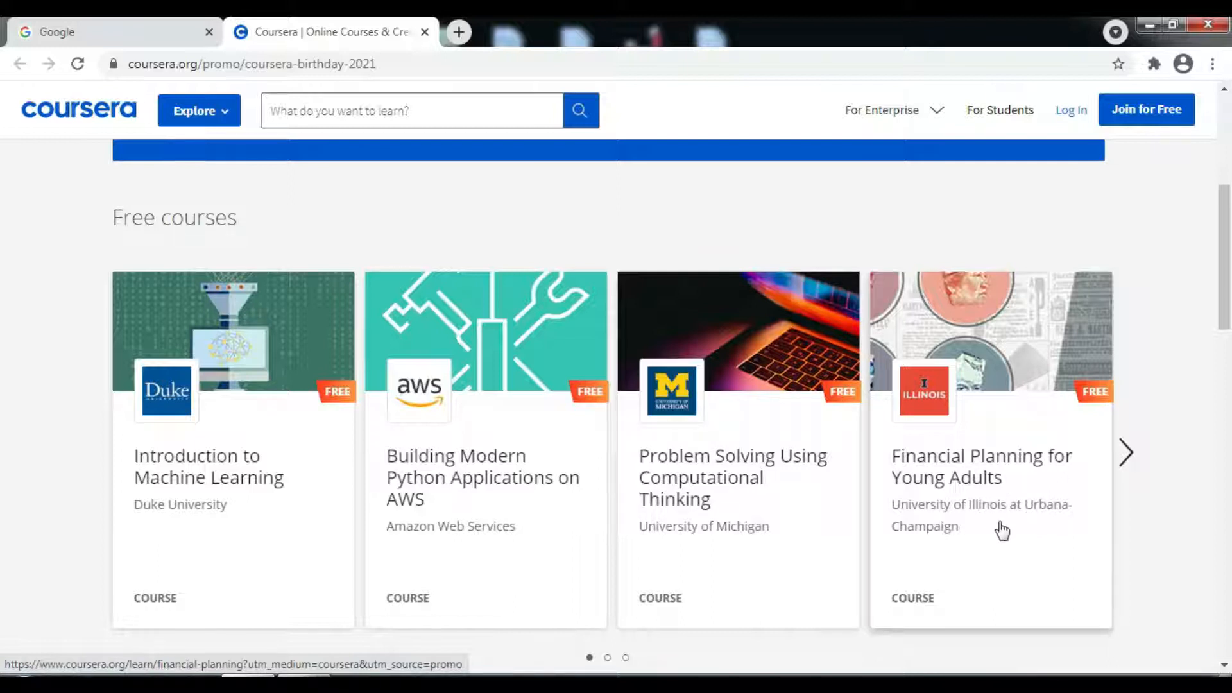
mouse_move(1095, 502)
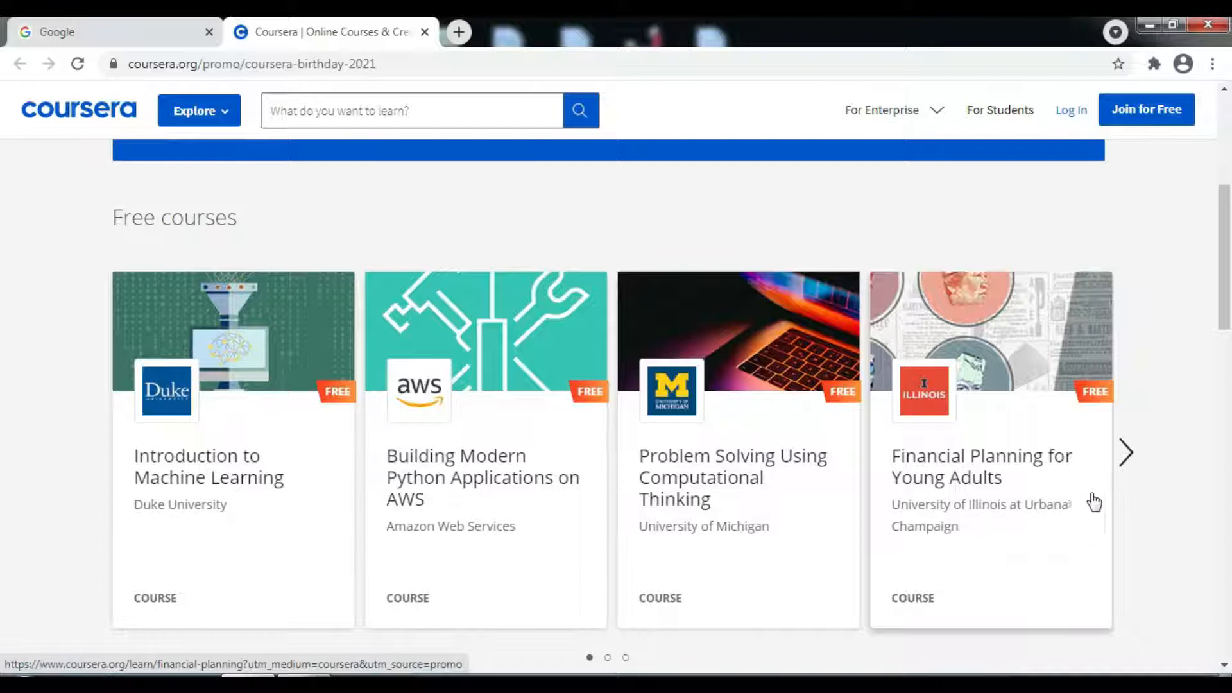
Page the free courses carousel through the later sets and back toward the first one.
click(1126, 453)
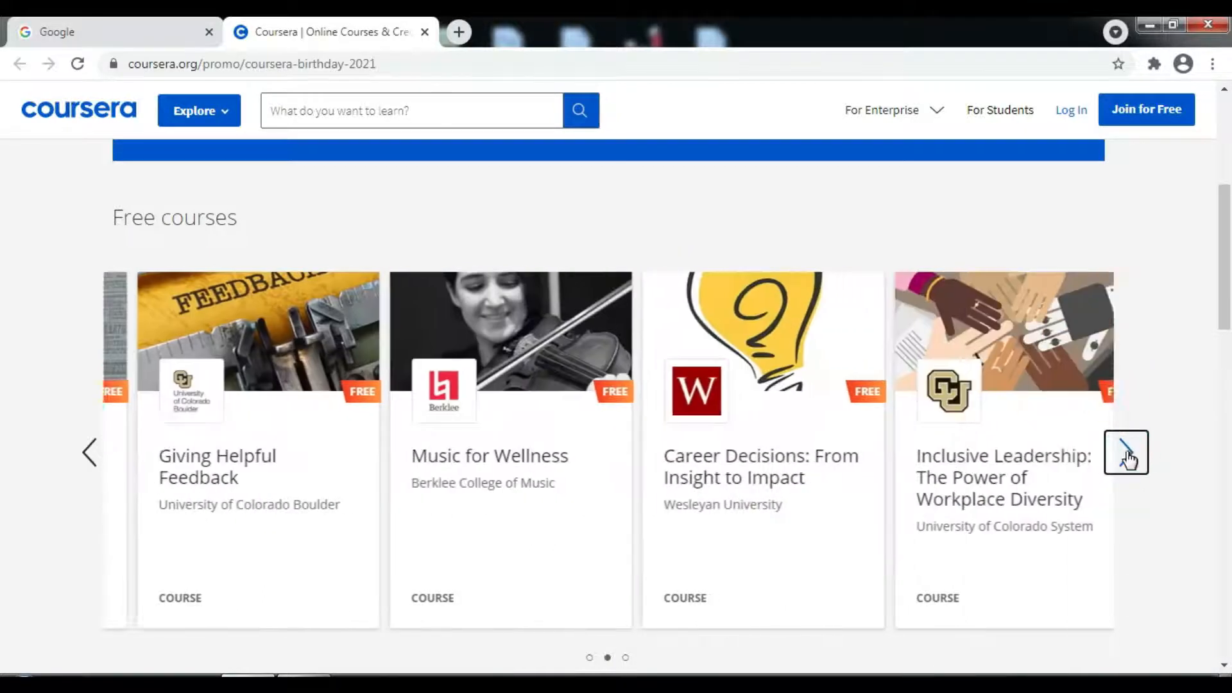
click(1126, 452)
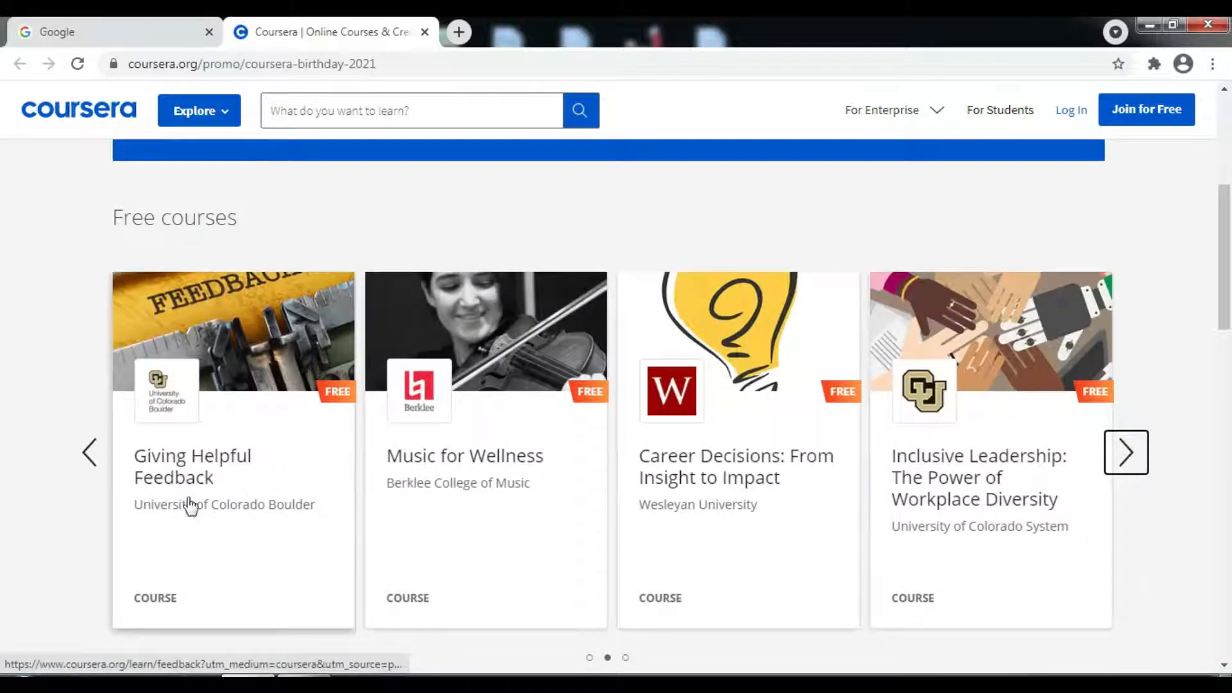
mouse_move(276, 529)
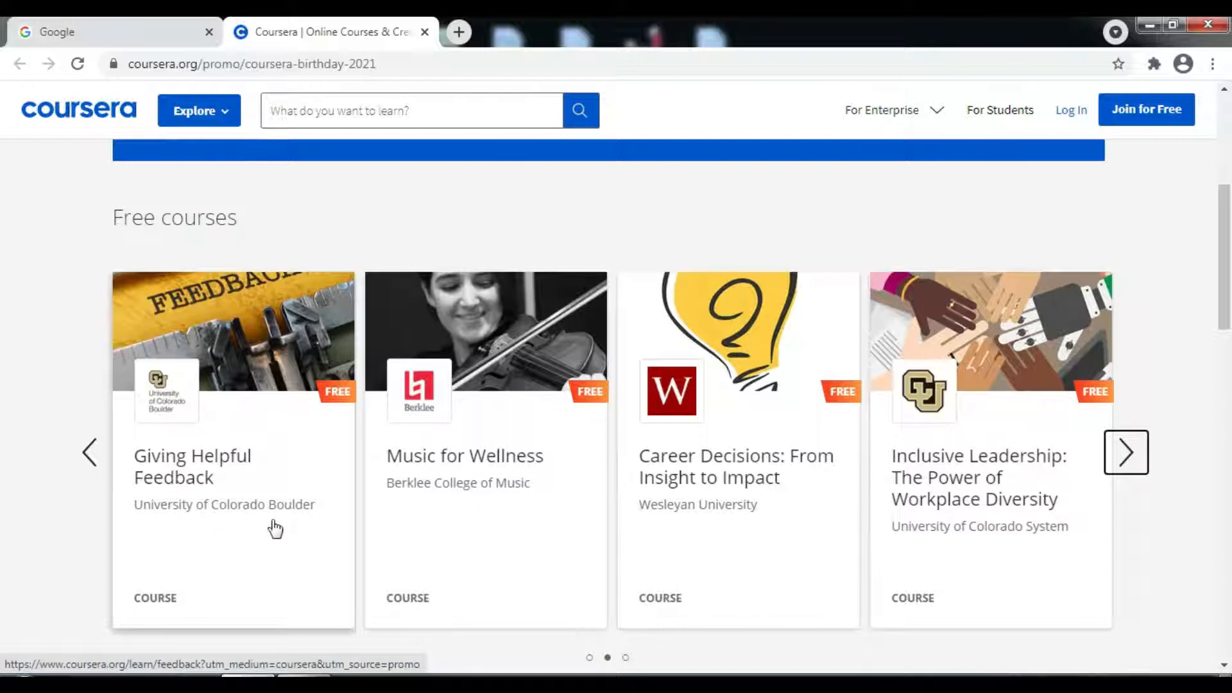
mouse_move(418, 526)
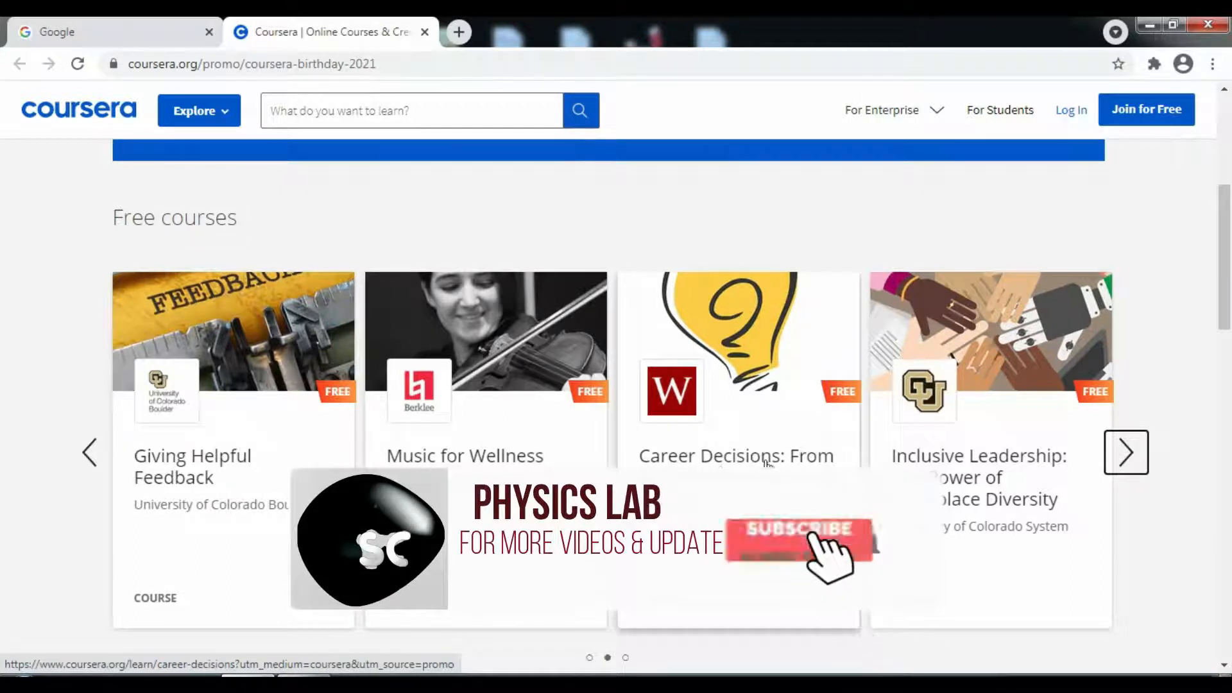
click(796, 528)
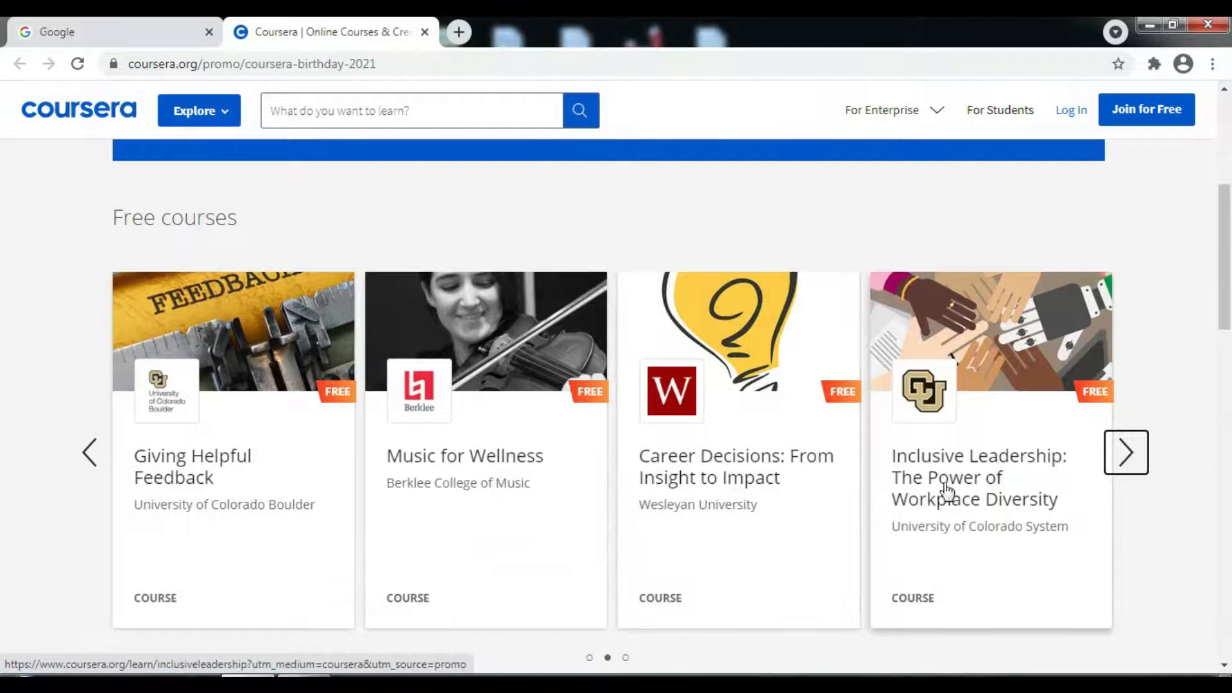
mouse_move(929, 551)
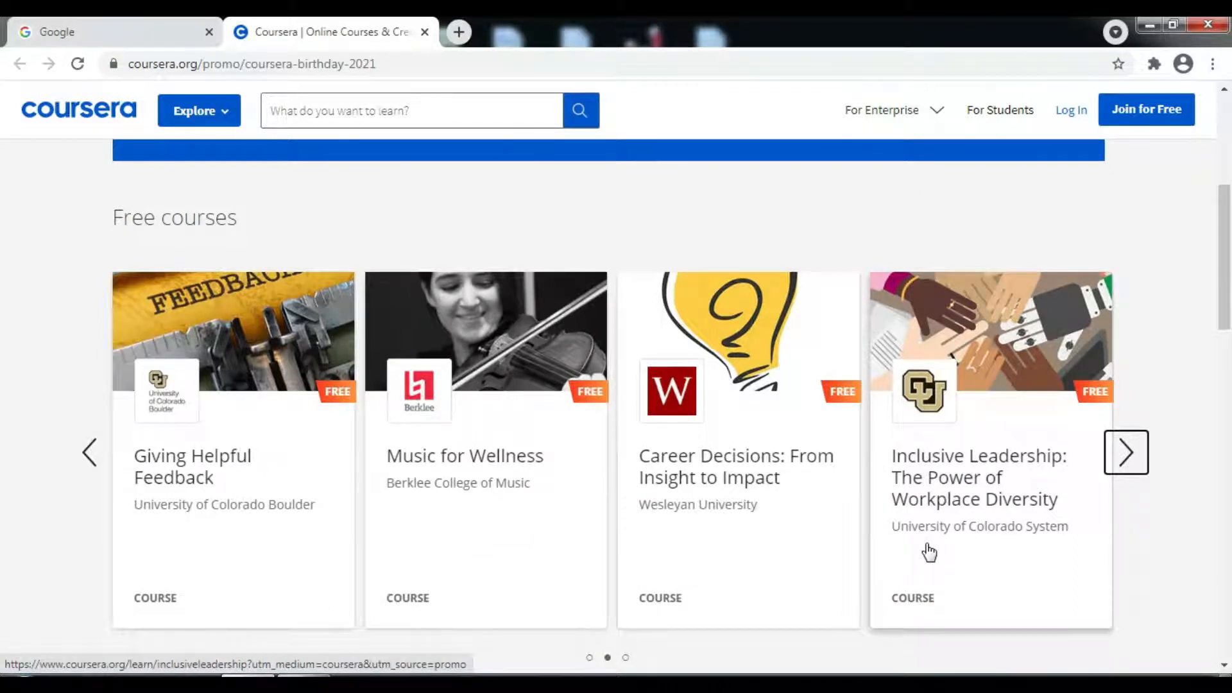
click(1125, 451)
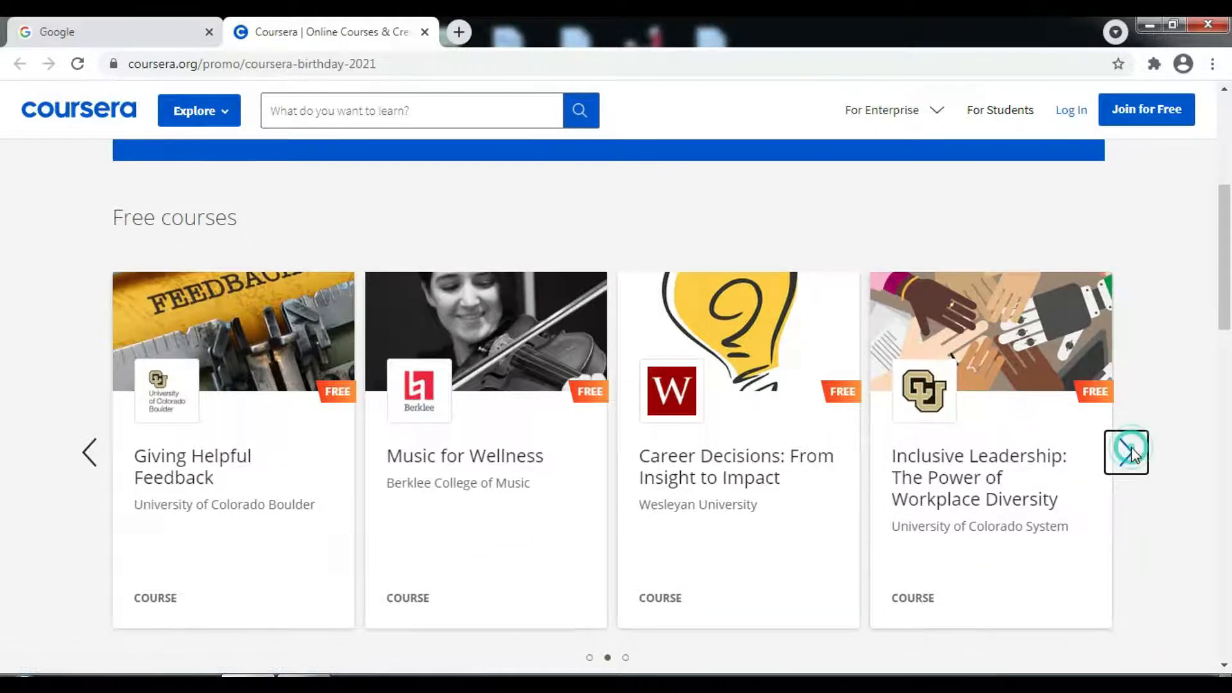
click(1126, 452)
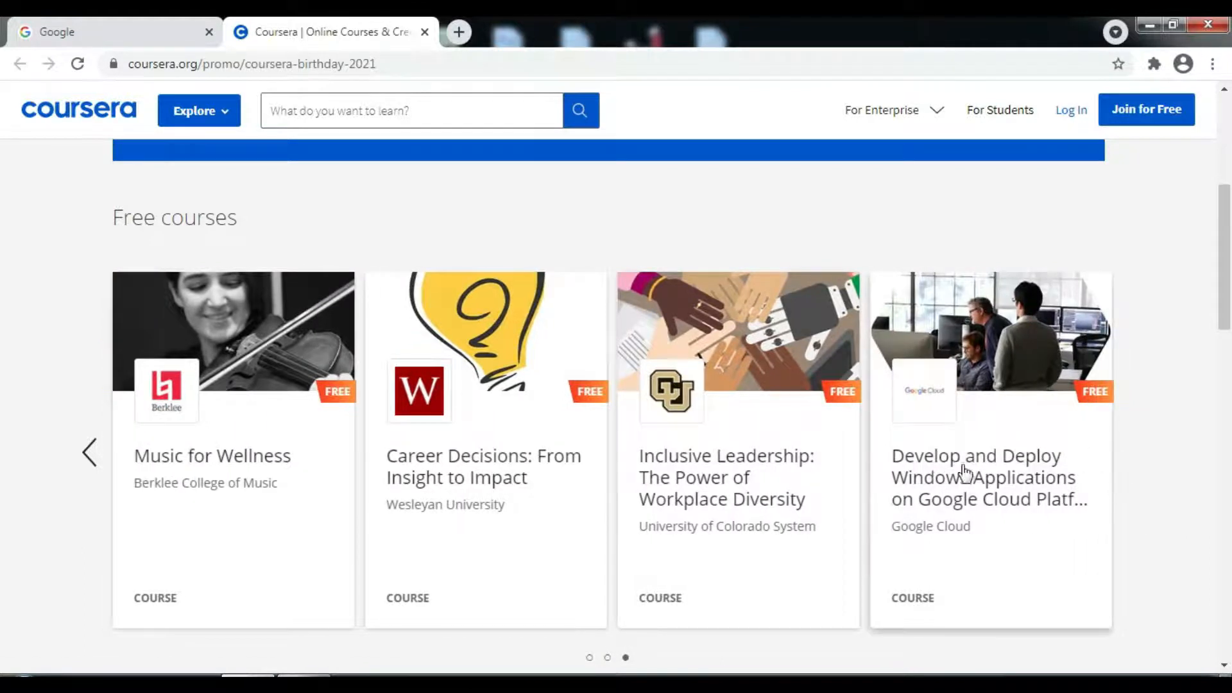
mouse_move(1001, 511)
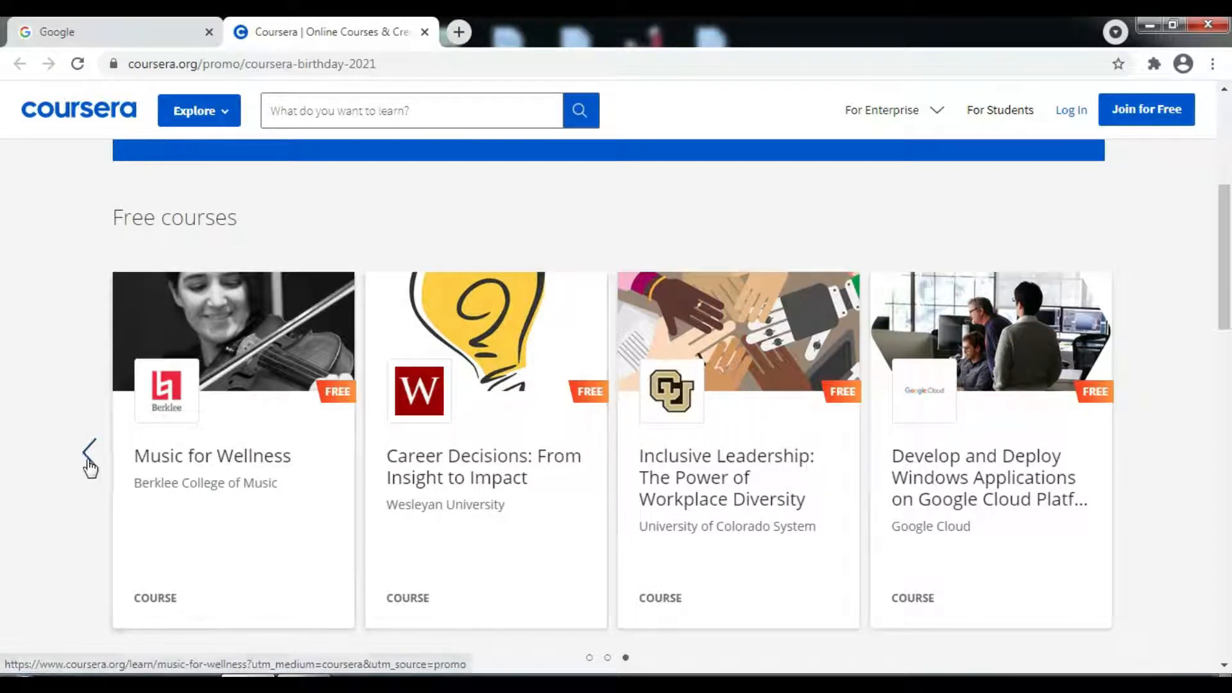
click(89, 452)
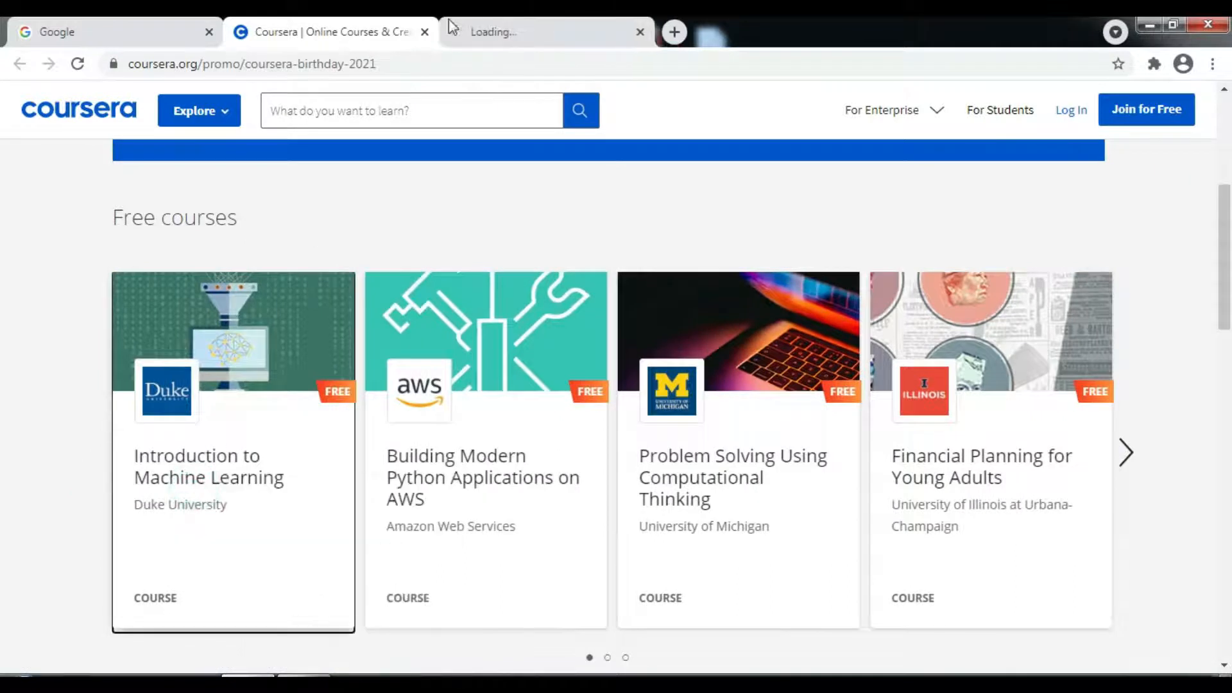
Load Duke's Introduction to Machine Learning page and review its About and Instructors sections.
click(232, 452)
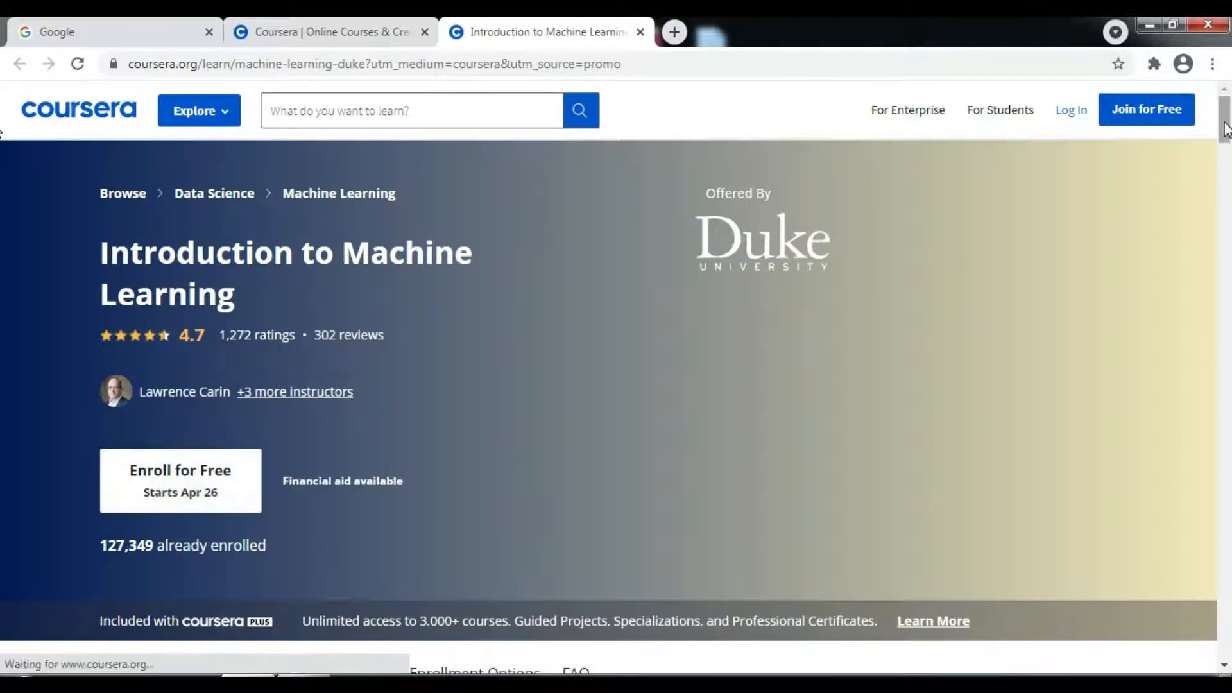
scroll(down, 3)
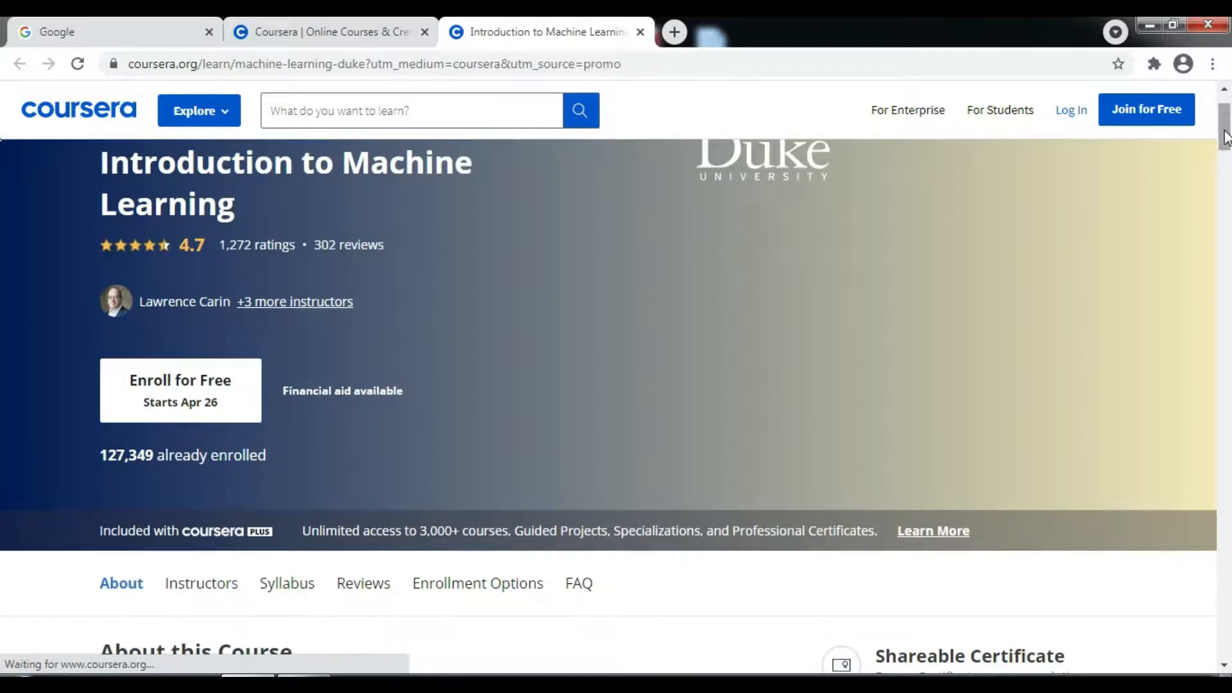
scroll(down, 3)
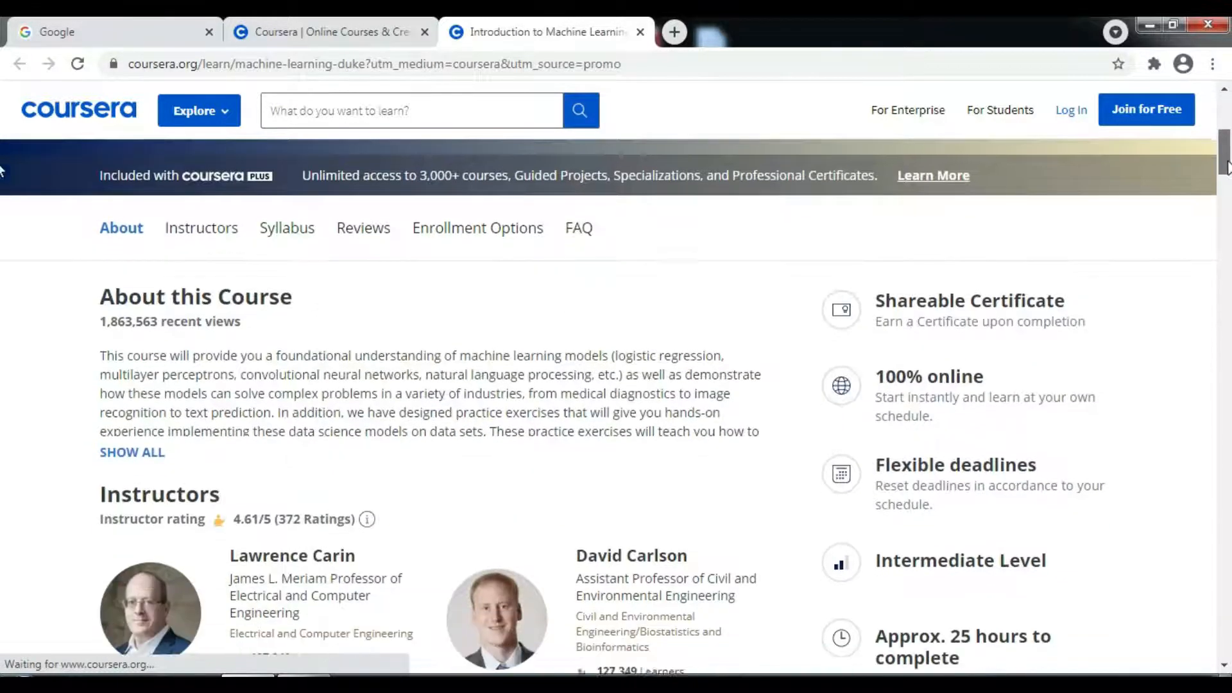
scroll(down, 3)
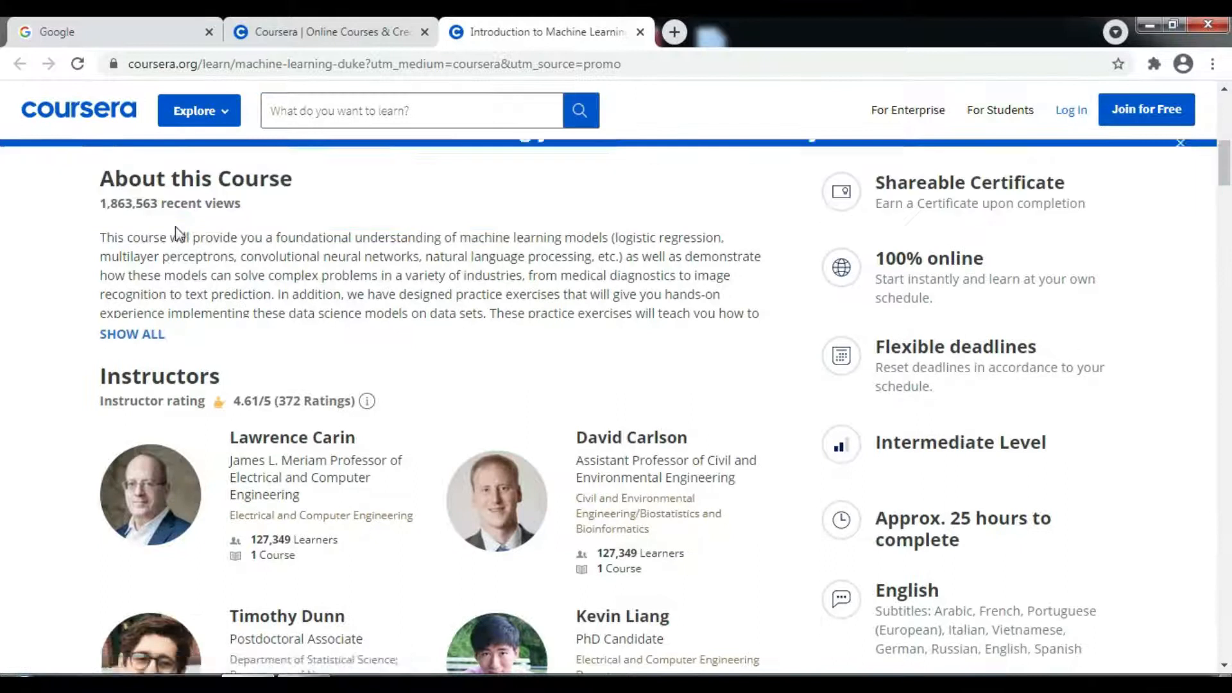
scroll(up, 3)
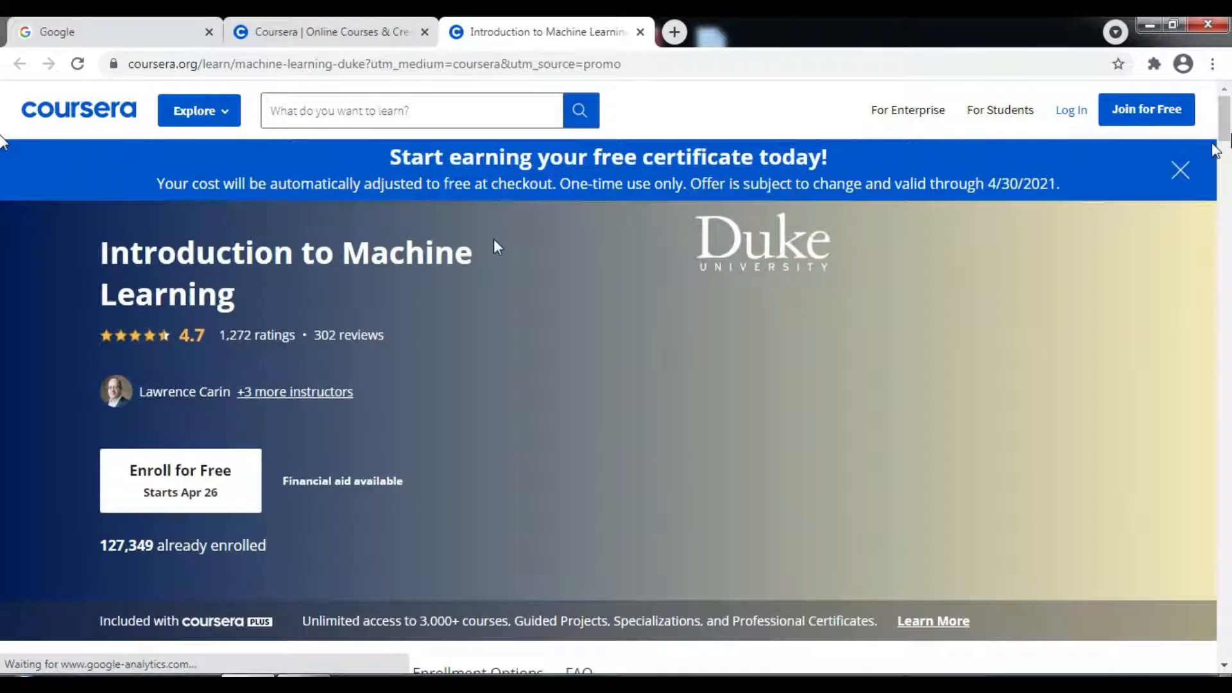
scroll(down, 3)
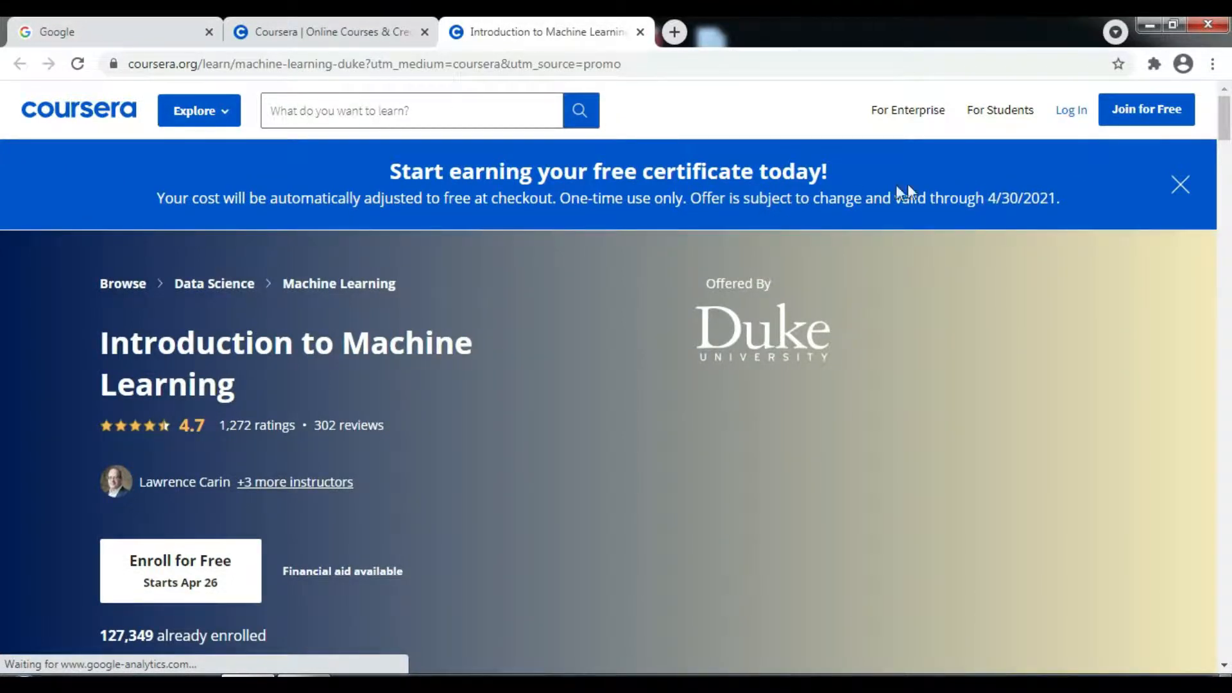
scroll(down, 3)
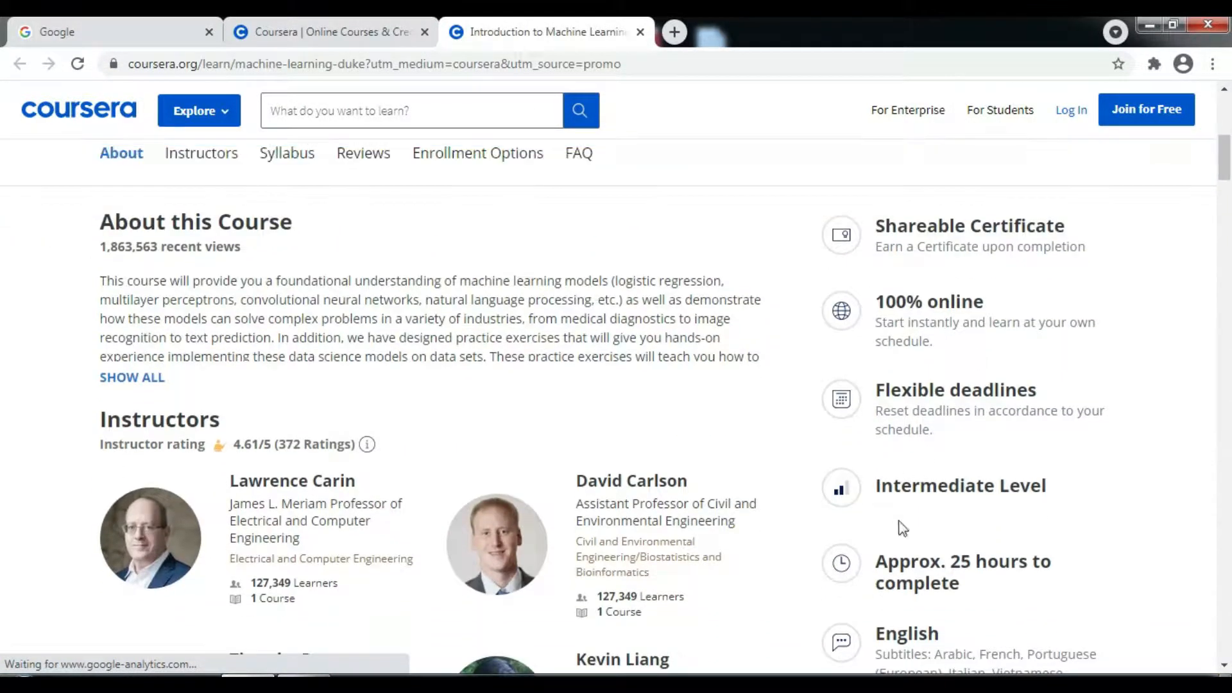
scroll(down, 3)
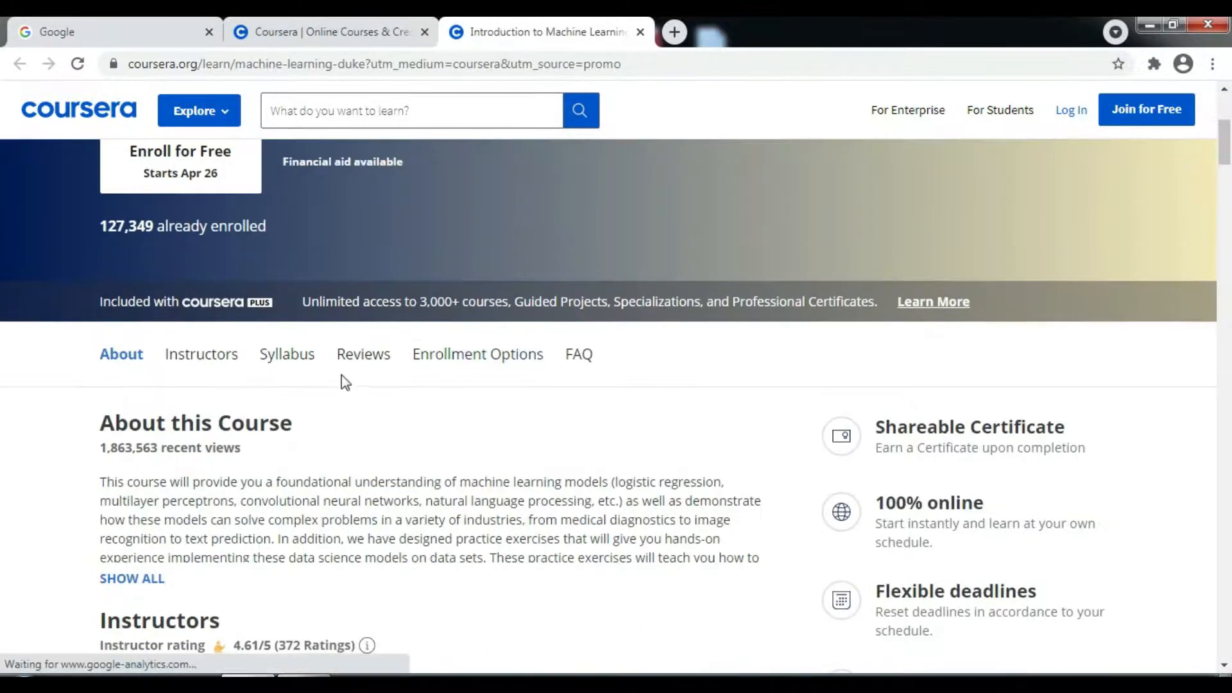
Review the Introduction to Machine Learning week-by-week syllabus, then return to the promo tab.
click(286, 354)
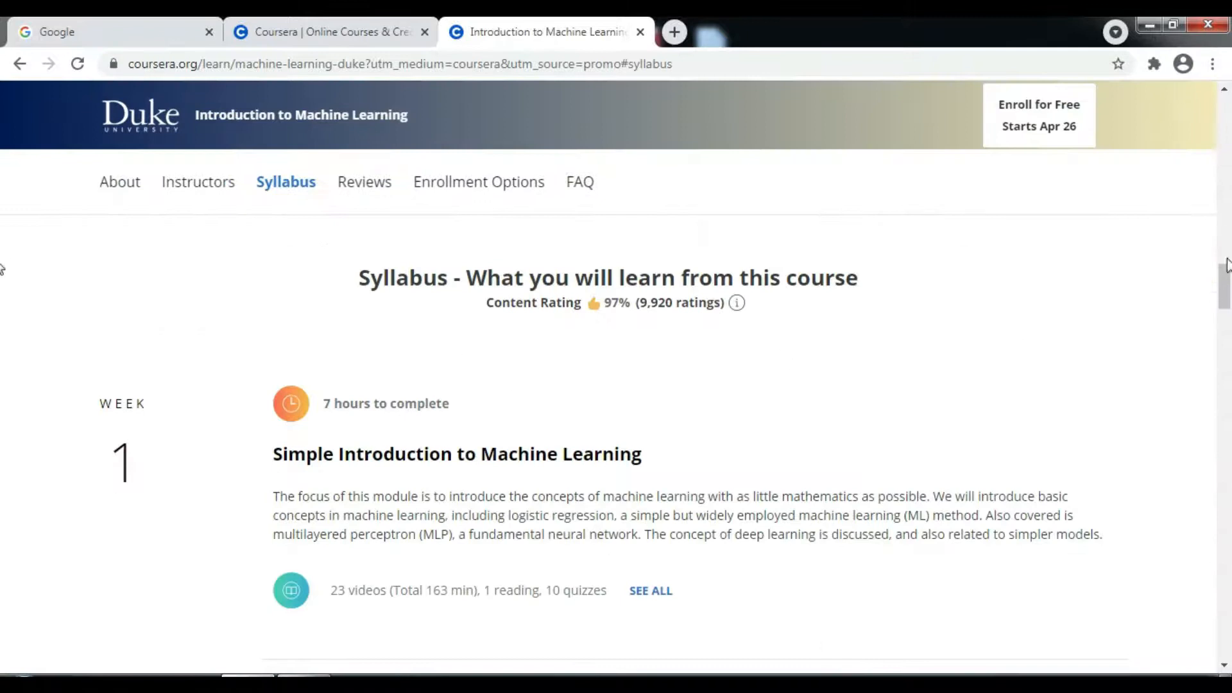
scroll(down, 3)
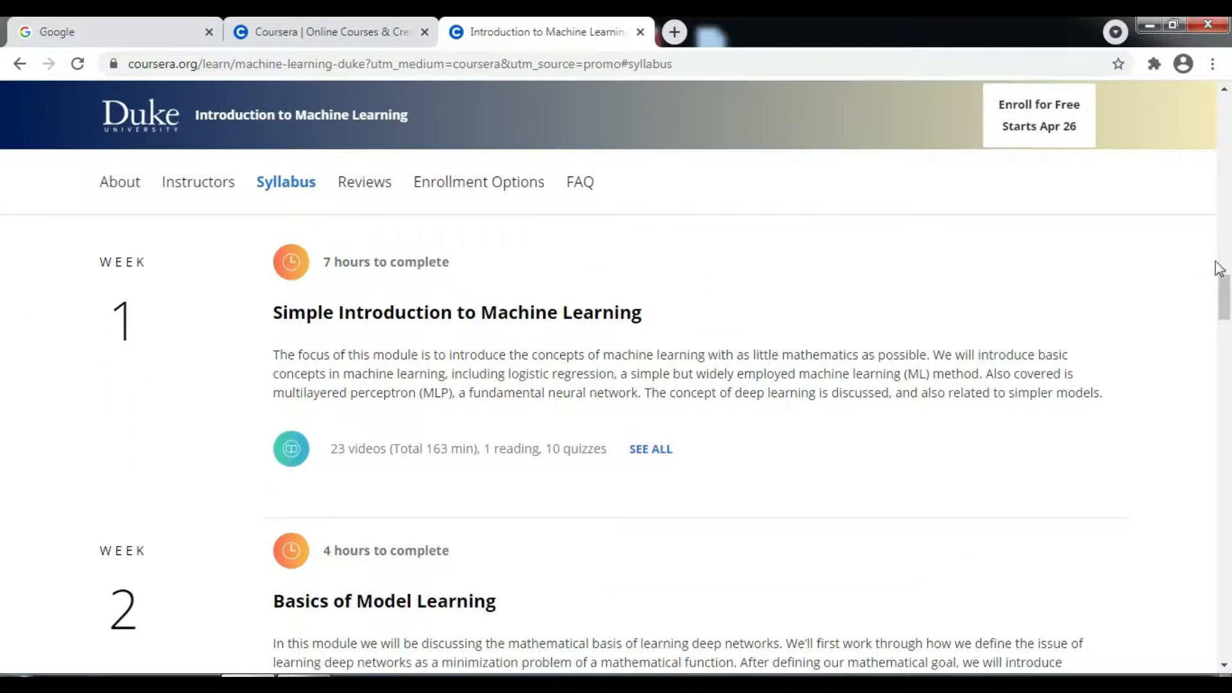
scroll(down, 3)
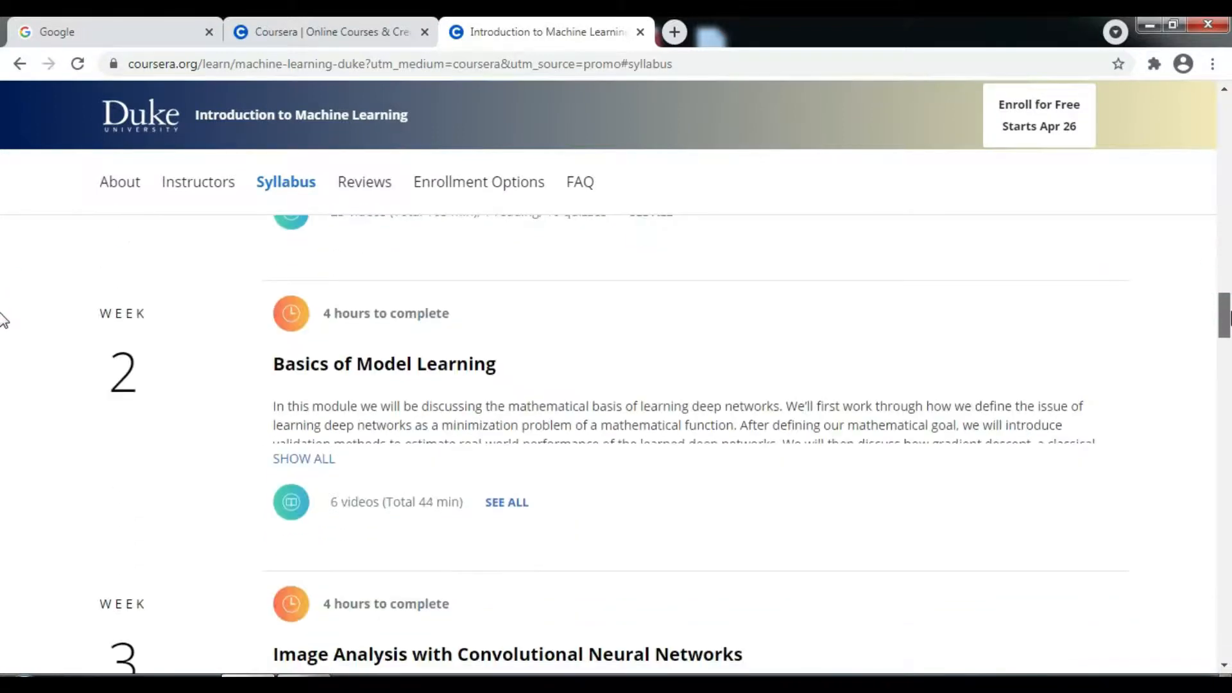
scroll(down, 3)
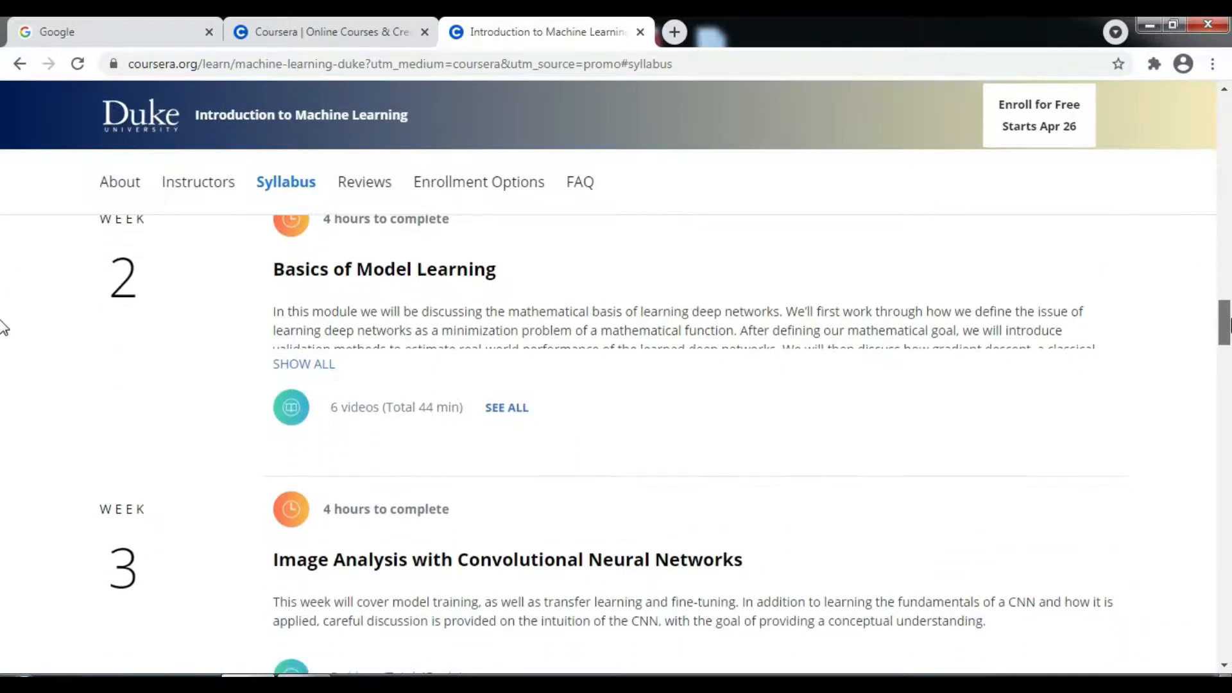
scroll(down, 3)
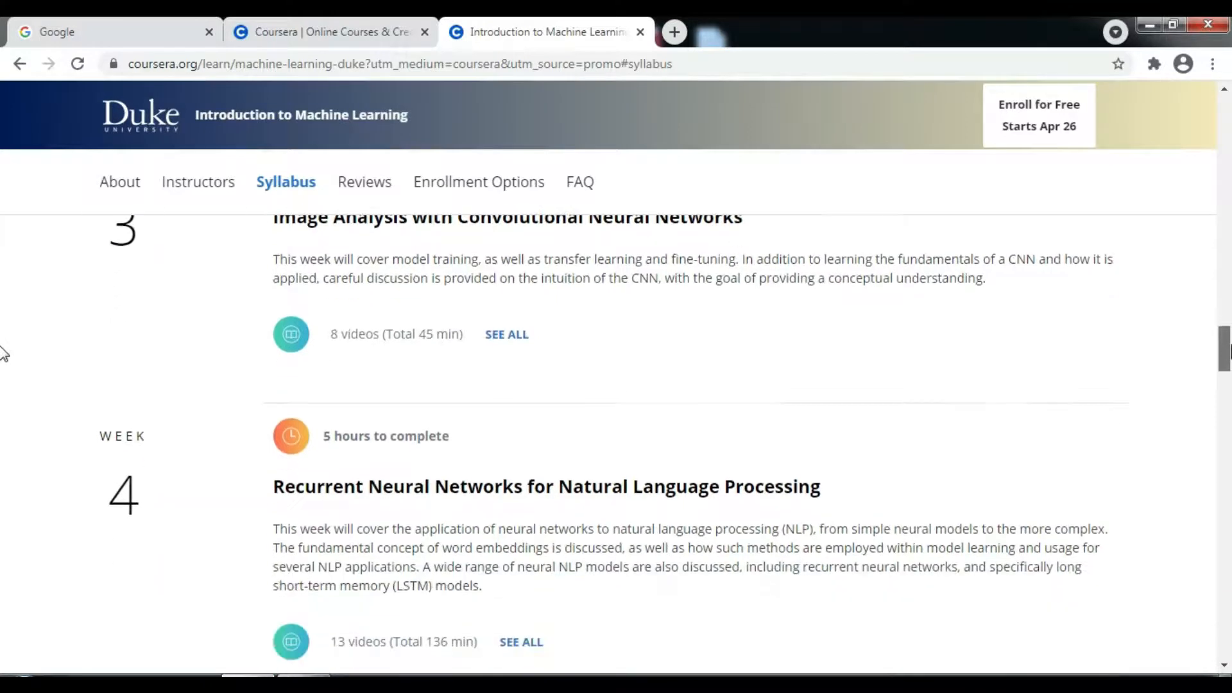
scroll(down, 3)
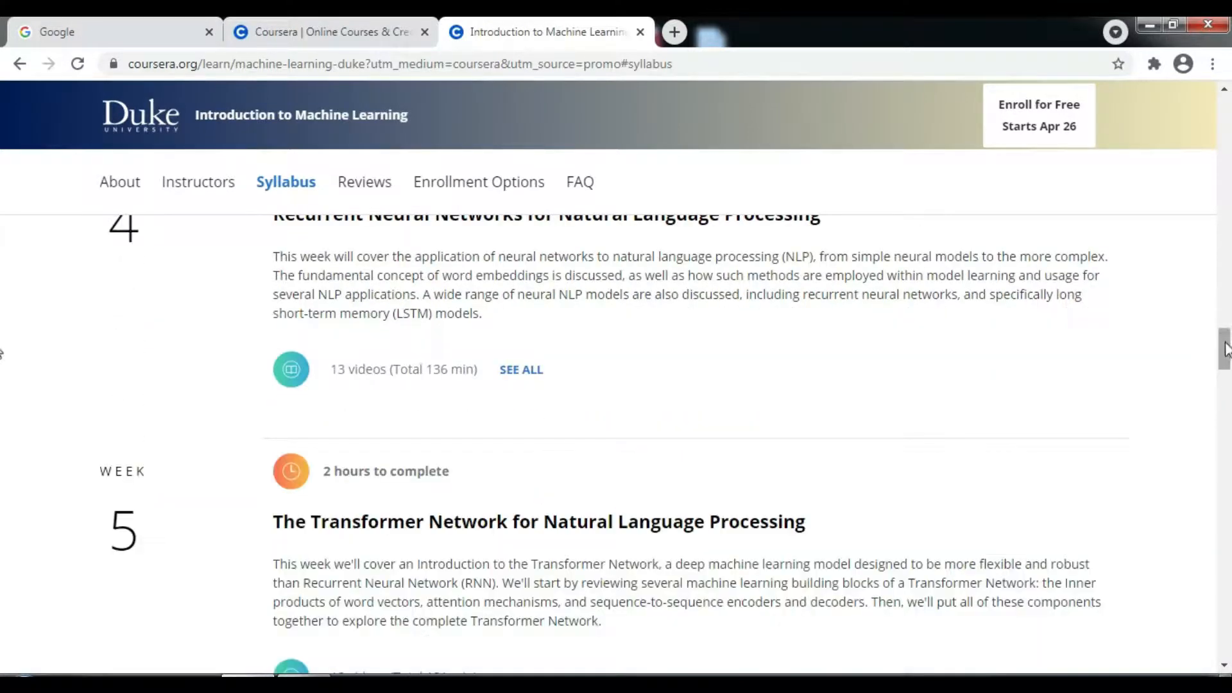
scroll(down, 3)
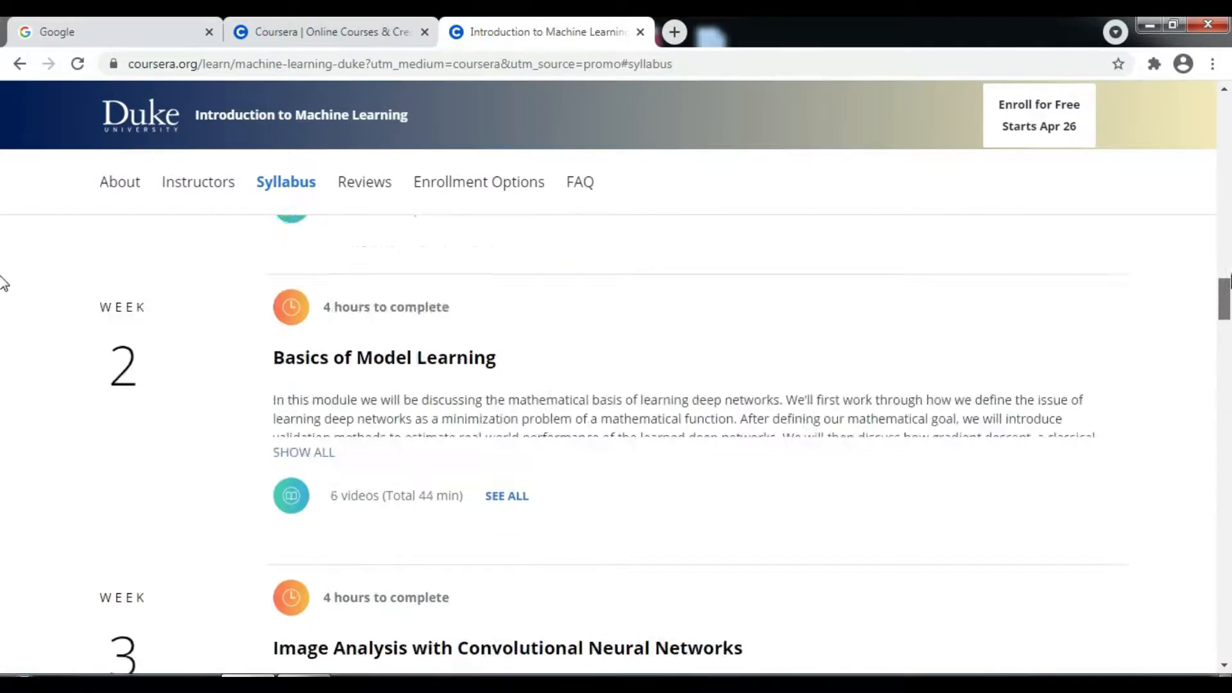
click(121, 181)
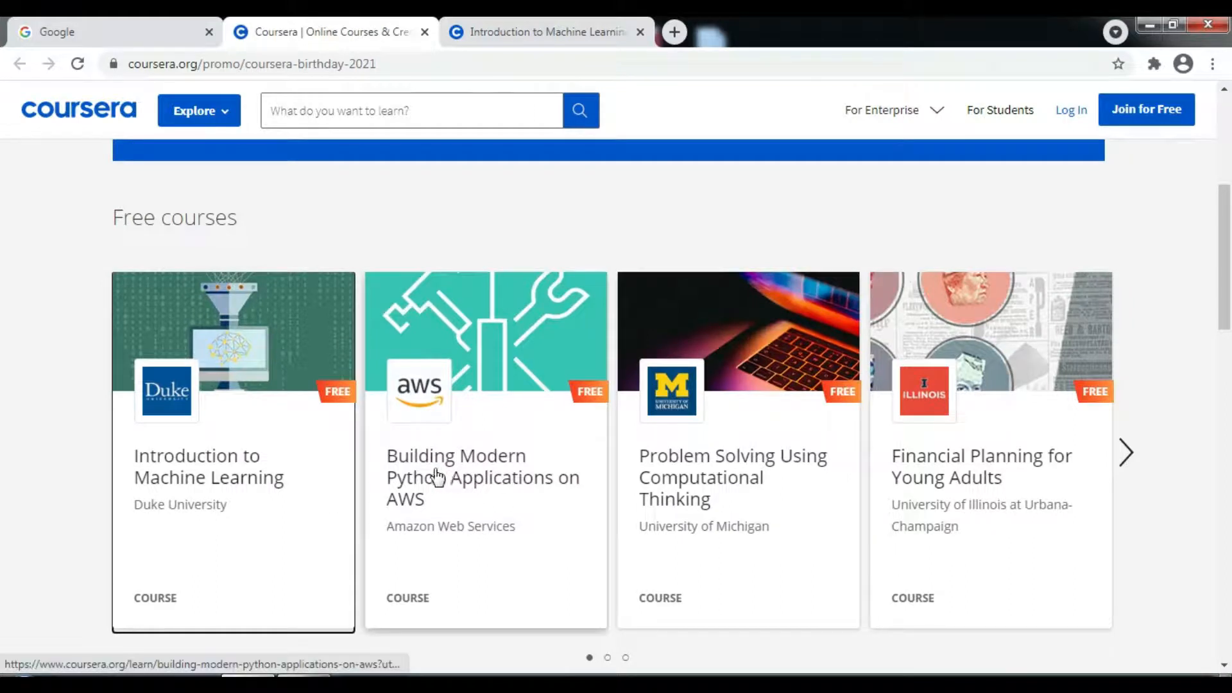
Open the Building Modern Python Applications on AWS card as a link in a new tab.
right_click(438, 475)
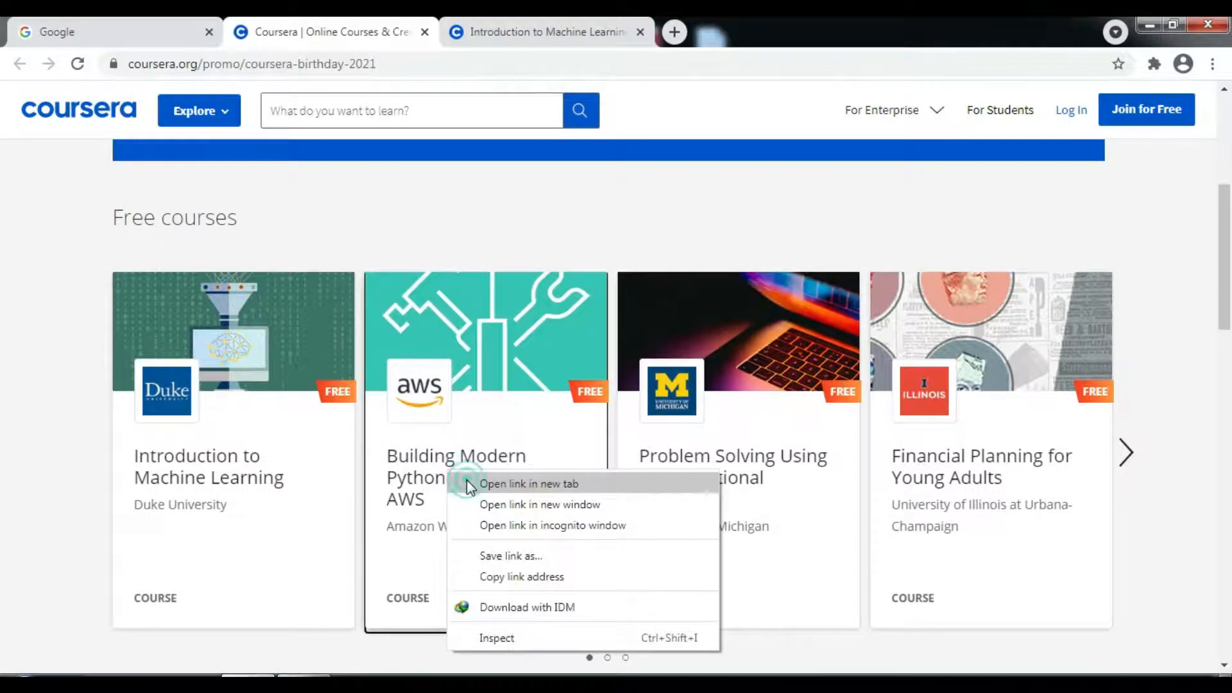
click(527, 484)
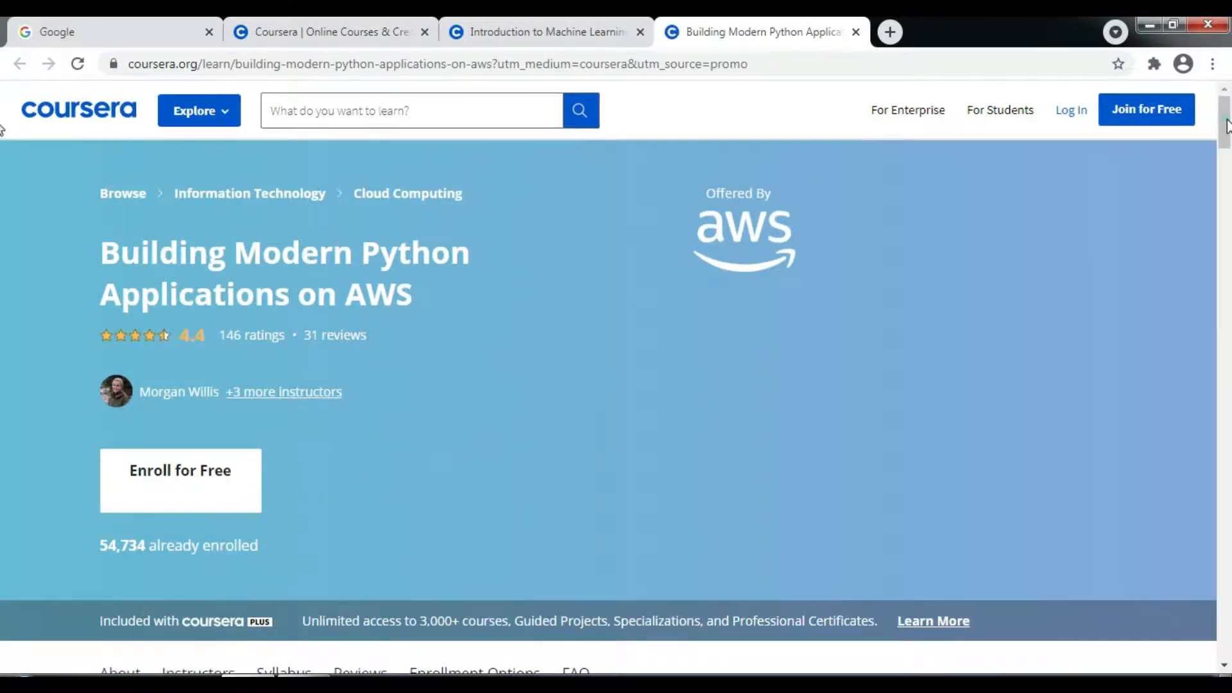
Read the AWS Python course's About section, instructors, level and duration details.
scroll(down, 3)
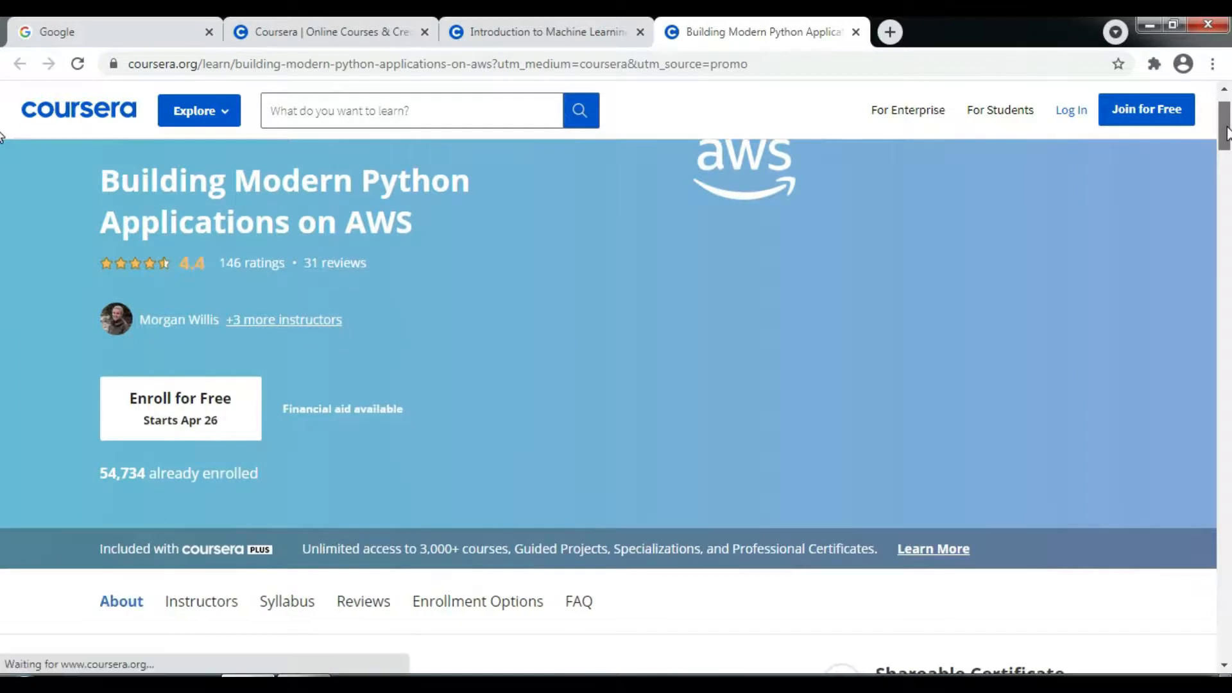
scroll(down, 3)
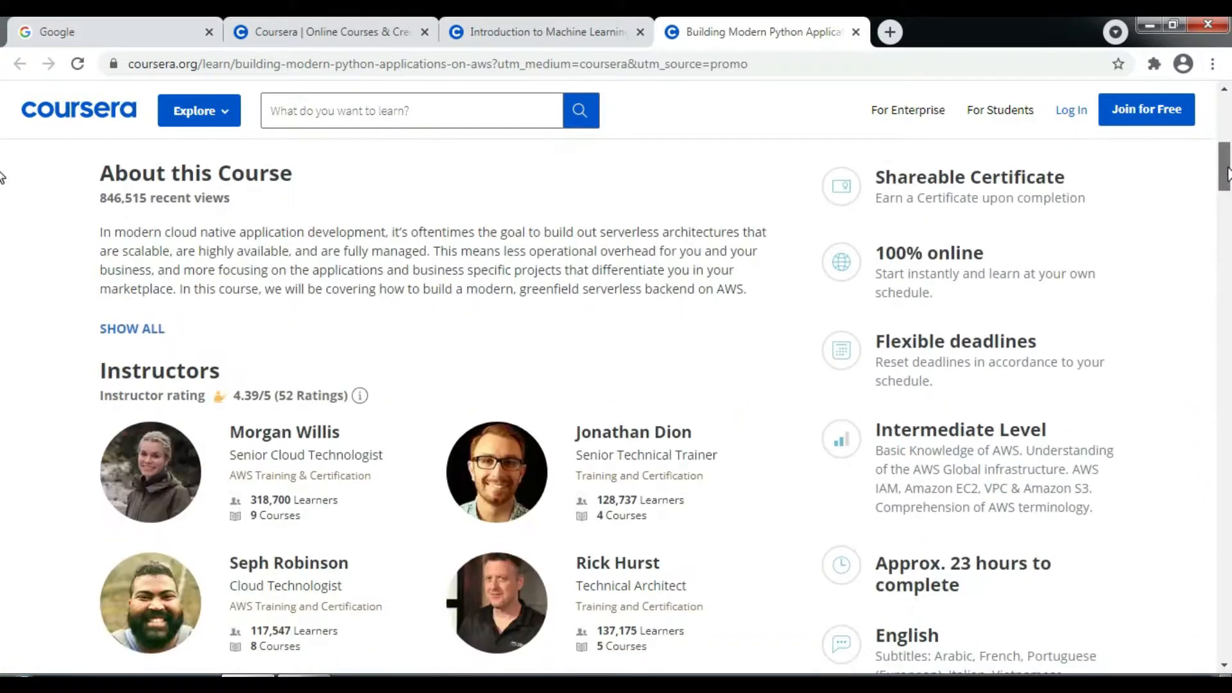
scroll(down, 3)
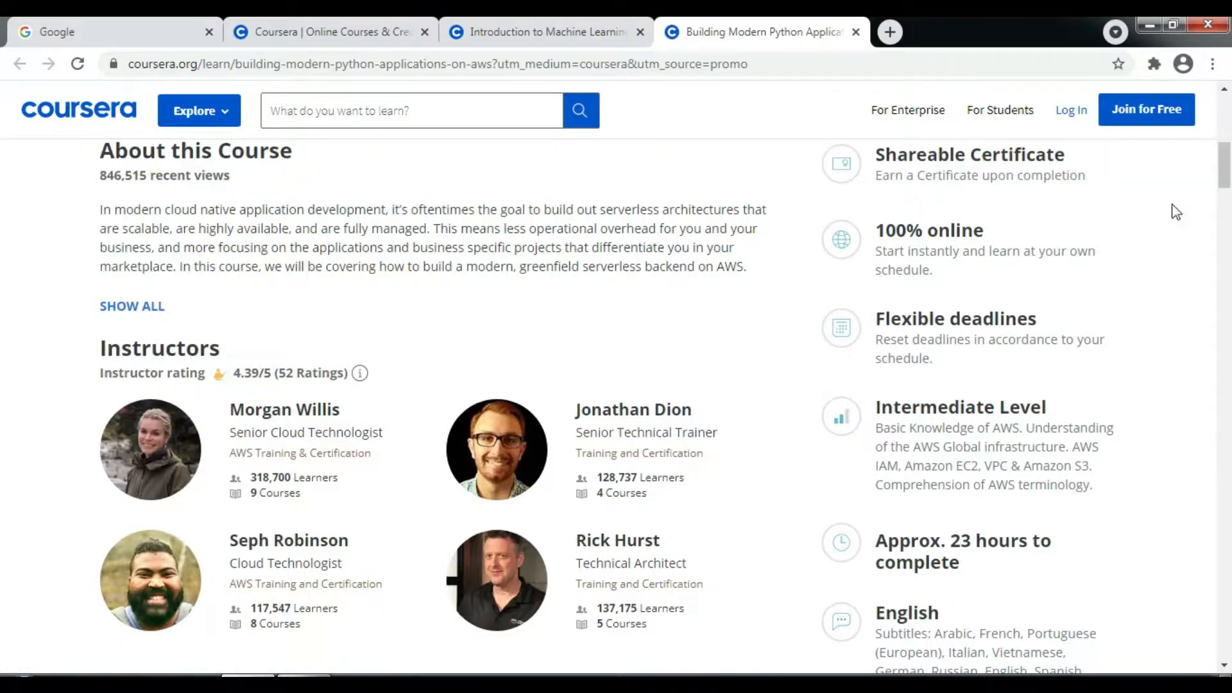
scroll(down, 3)
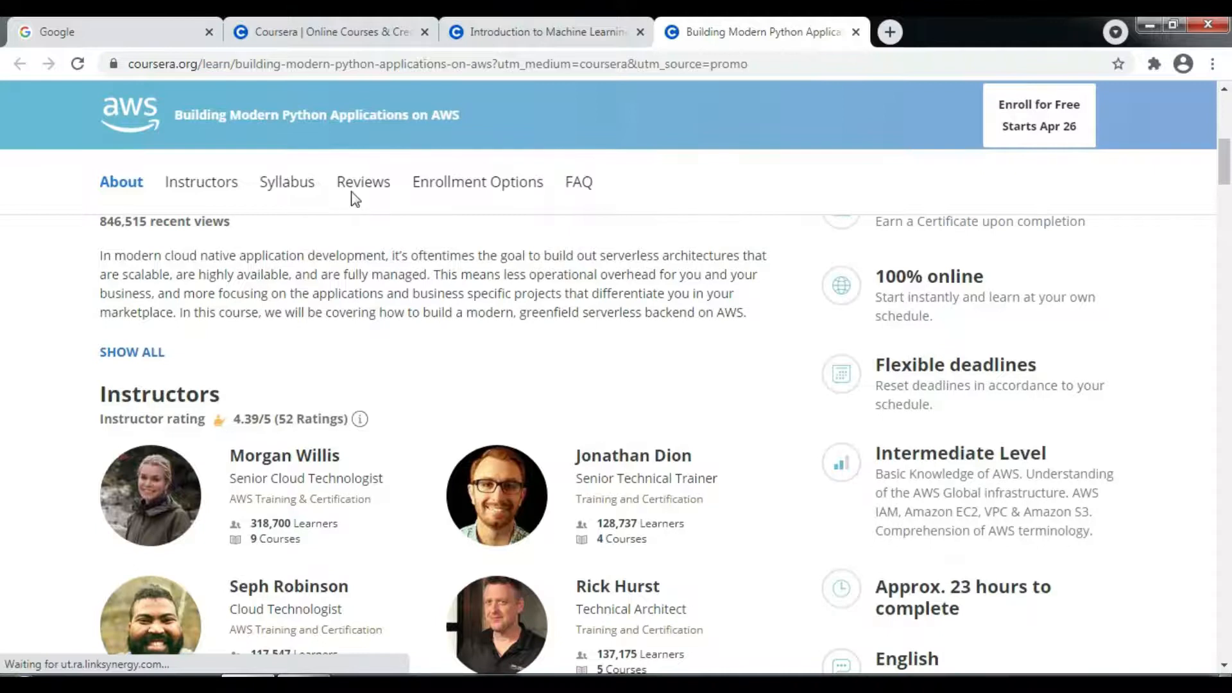
mouse_move(286, 181)
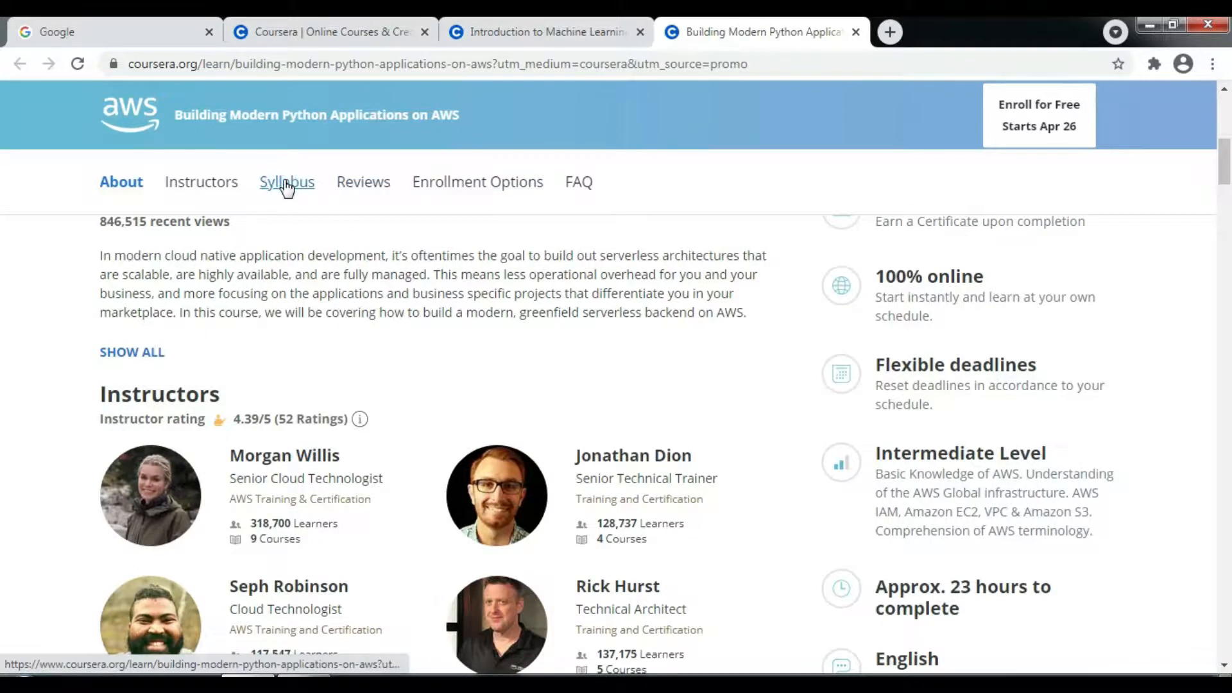
Go to the AWS Python course syllabus and read the first listed weeks.
click(286, 181)
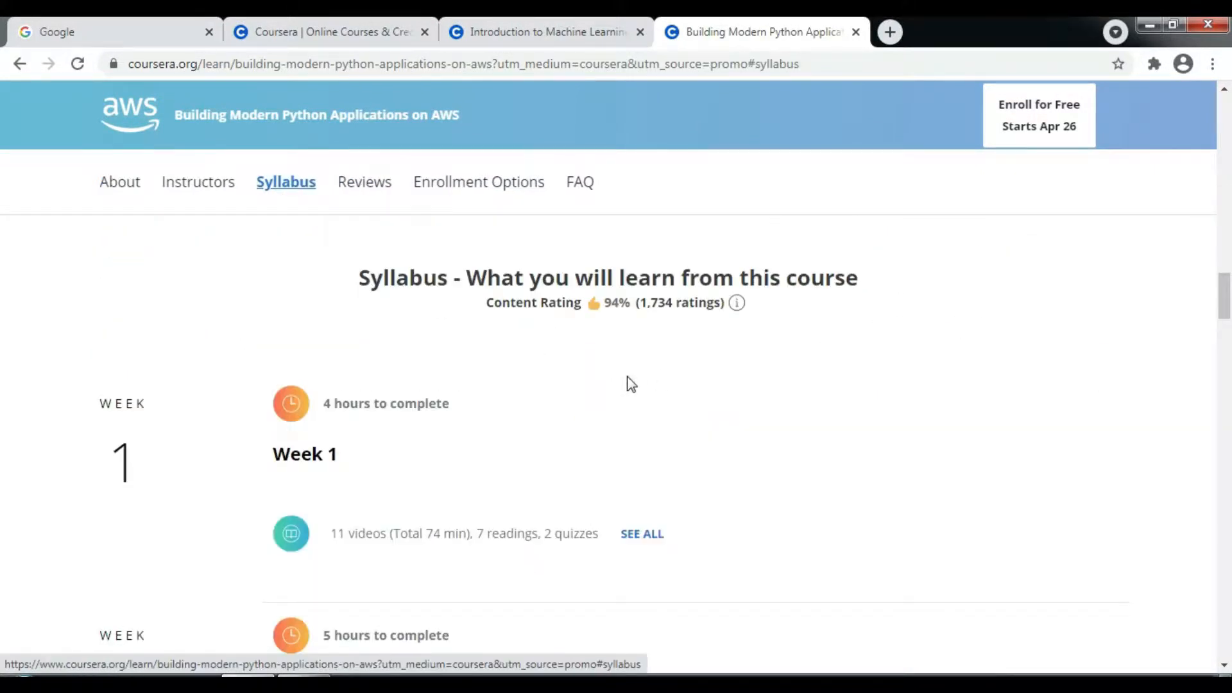
scroll(down, 3)
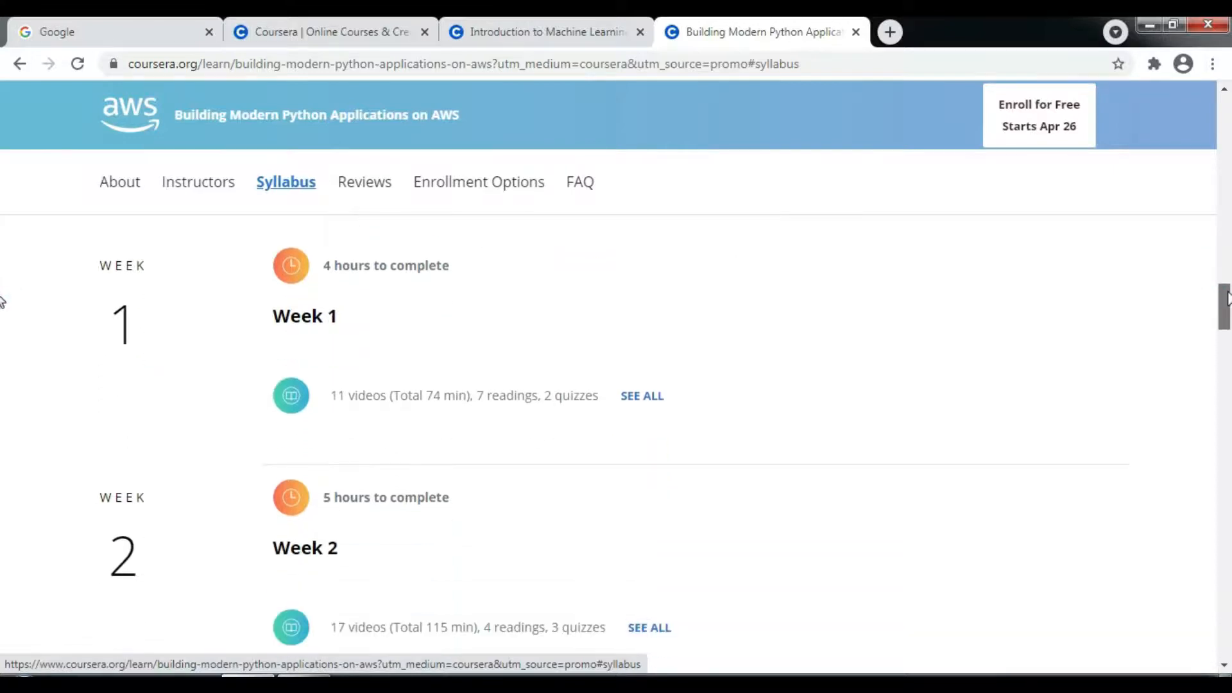
scroll(down, 3)
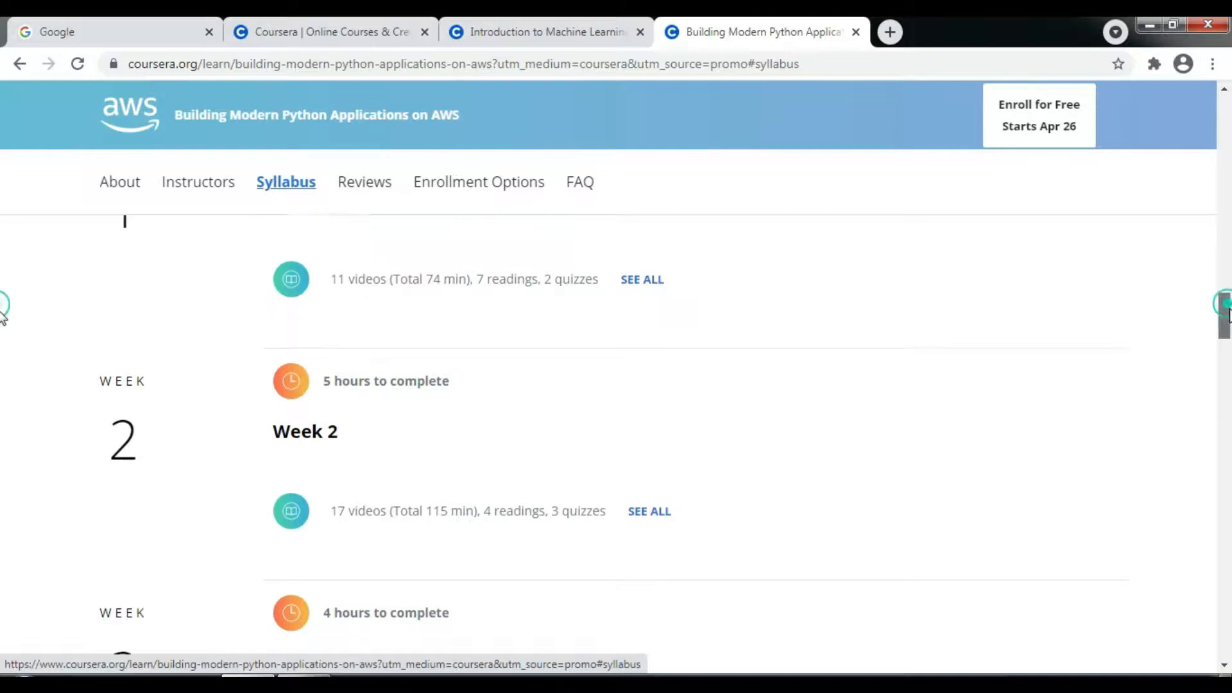
scroll(down, 3)
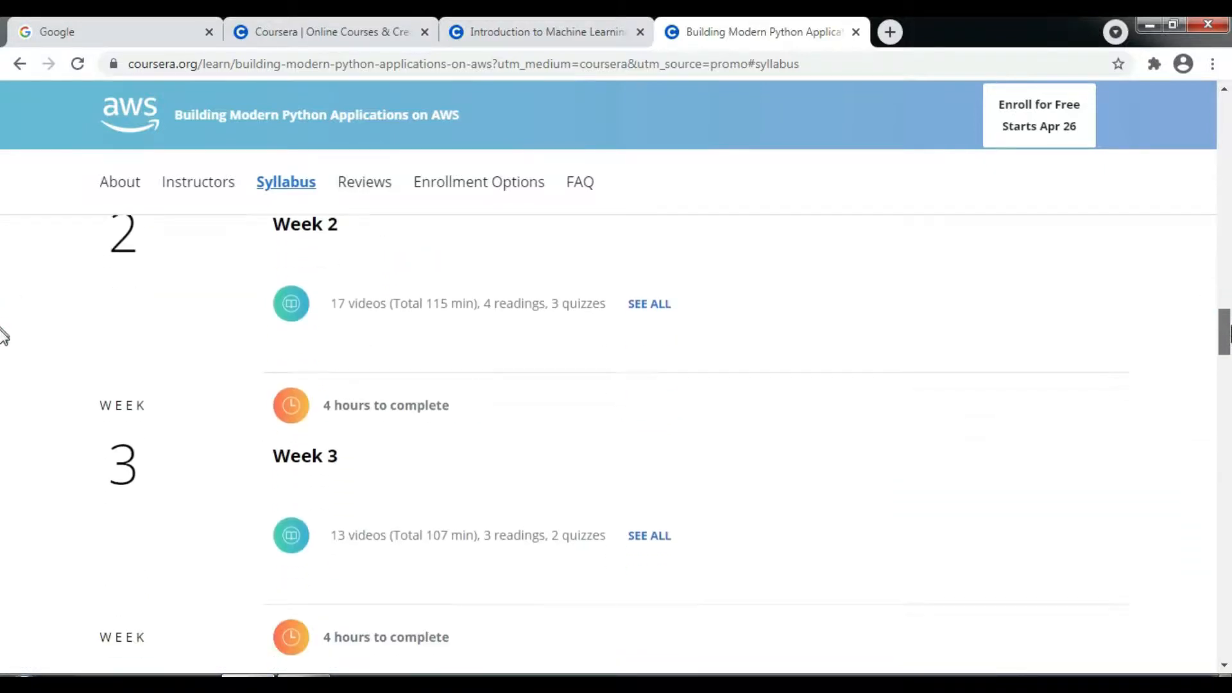
scroll(down, 3)
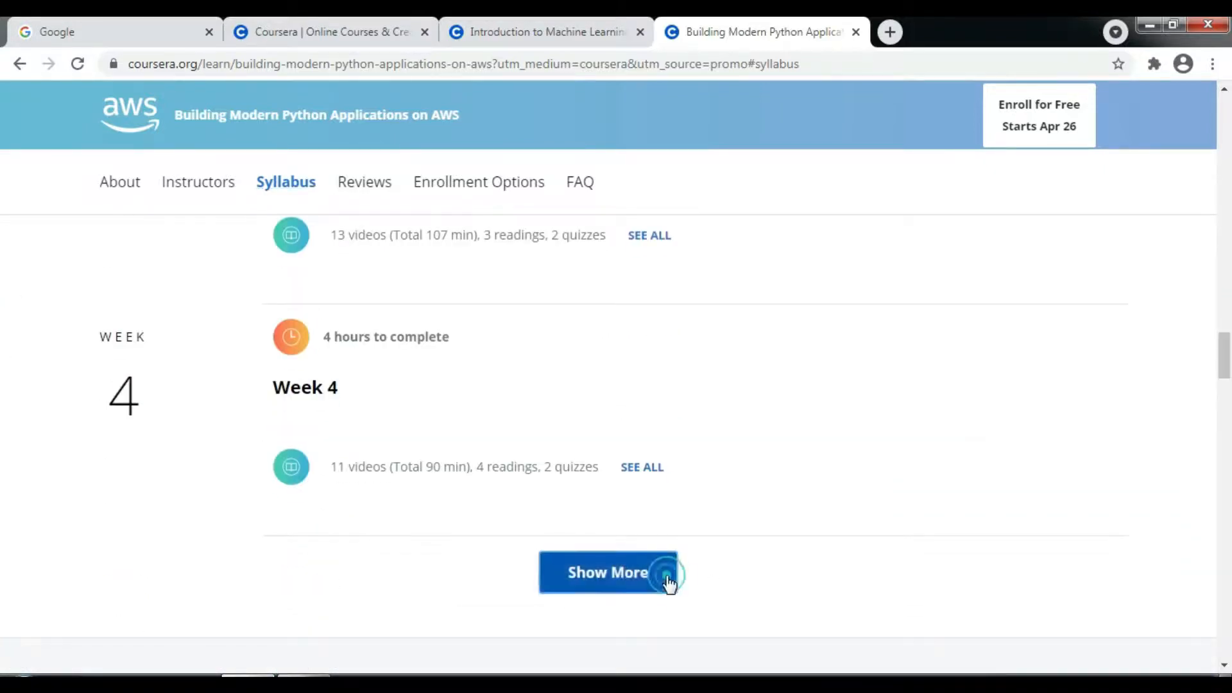
Show the remaining syllabus weeks through Week 6 and expand Week 6's video list.
click(607, 572)
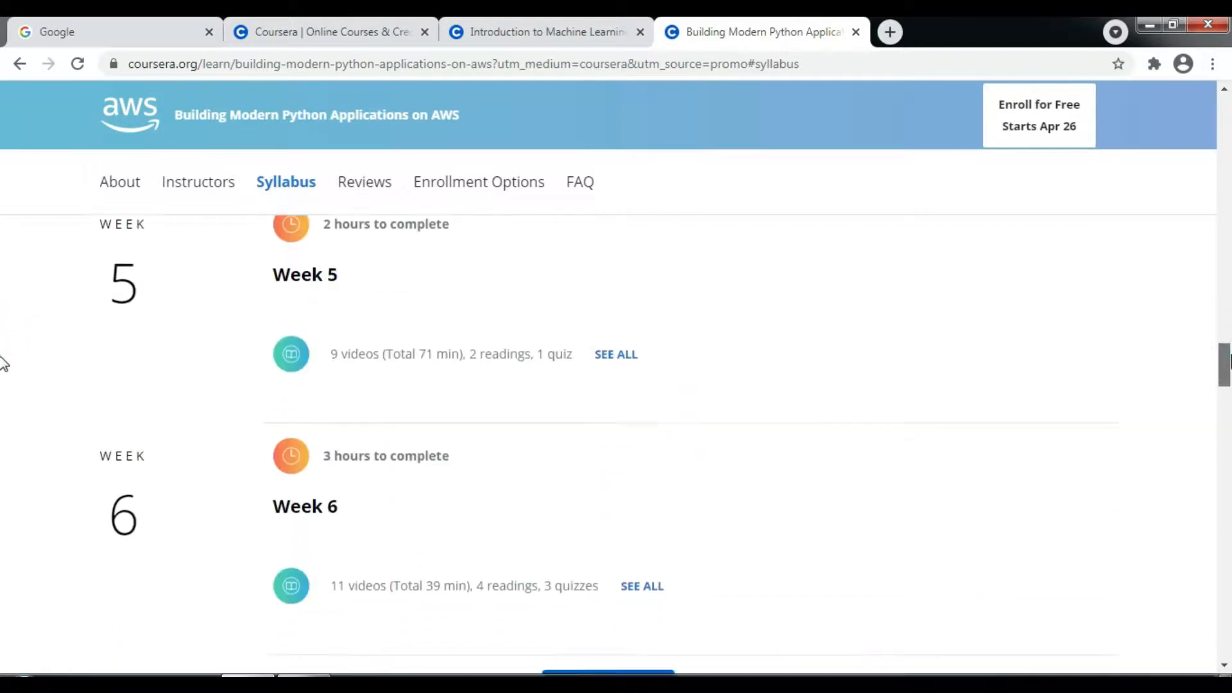
scroll(down, 3)
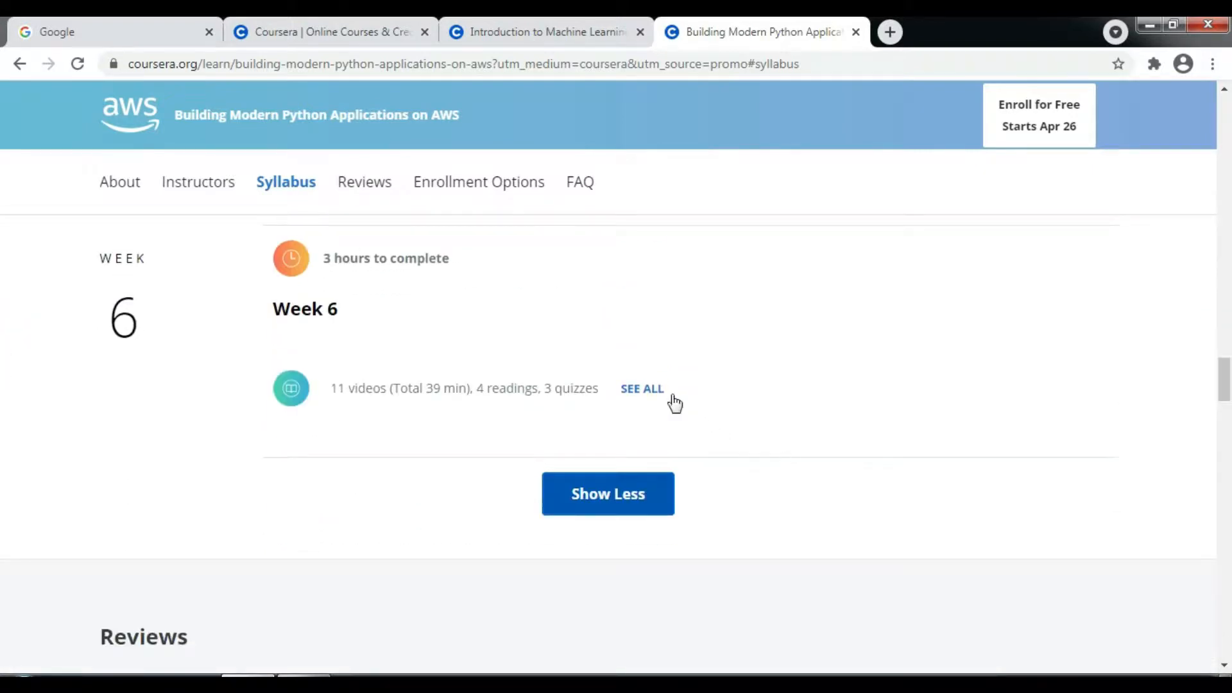
click(642, 387)
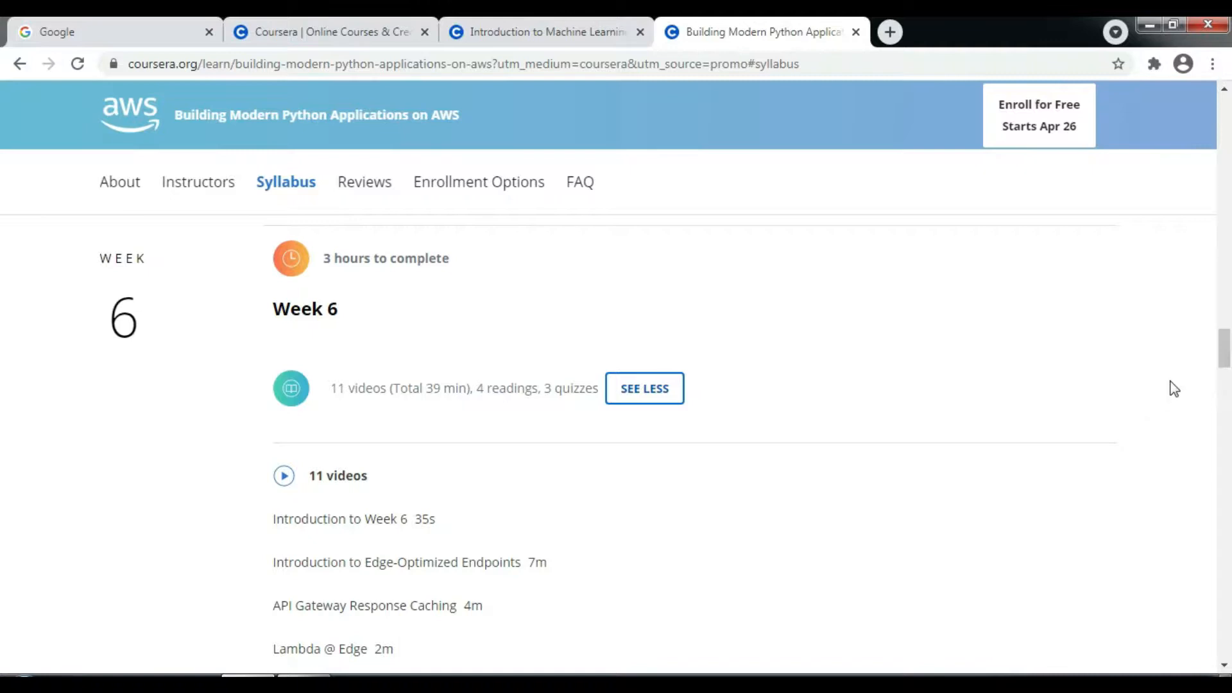
scroll(down, 3)
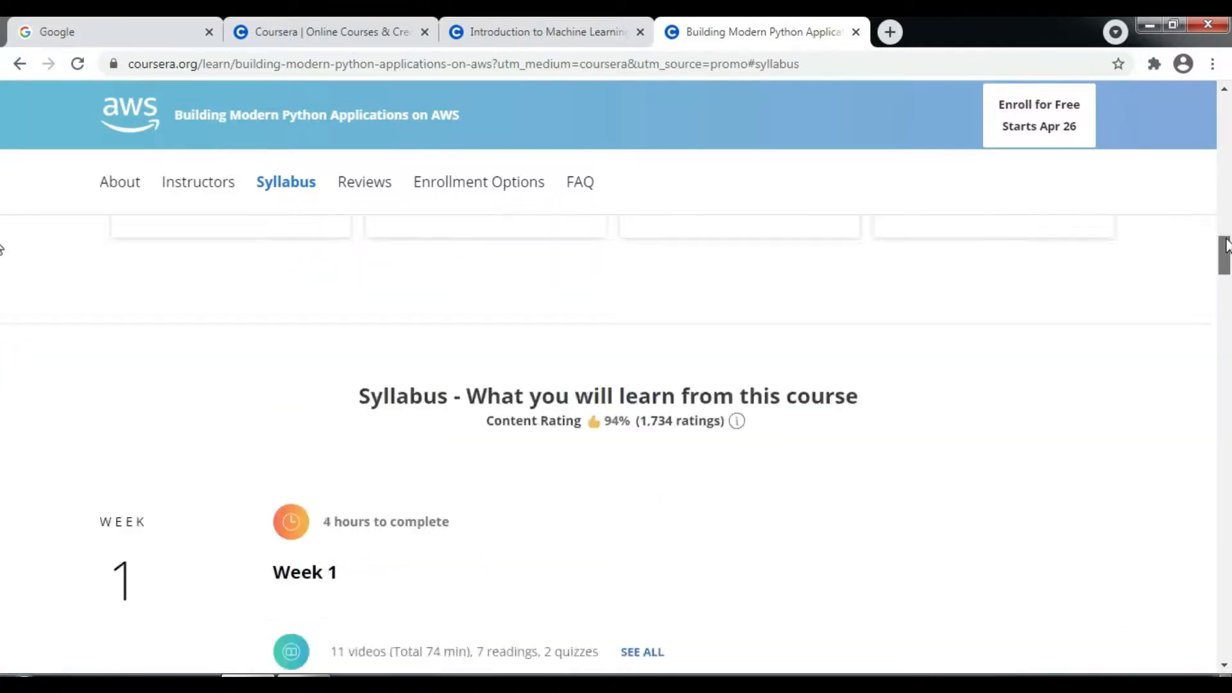
Go to Enrollment Options and choose Enroll for Free, bringing up the sign-up form.
click(120, 181)
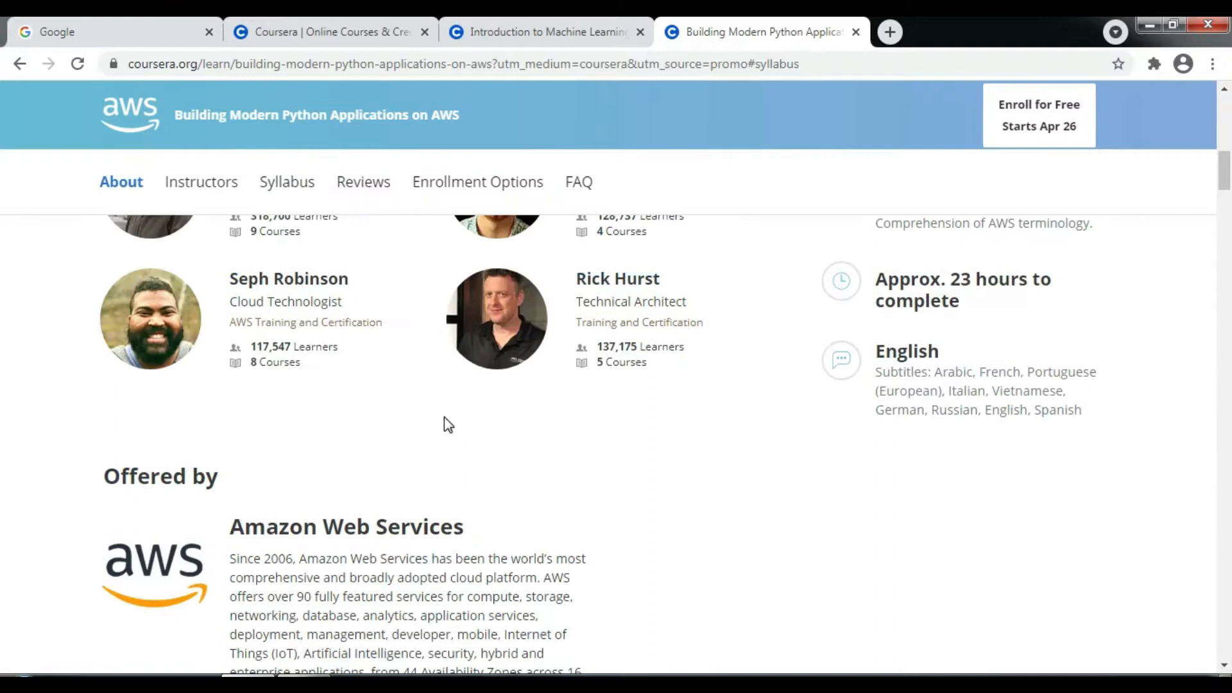
click(478, 181)
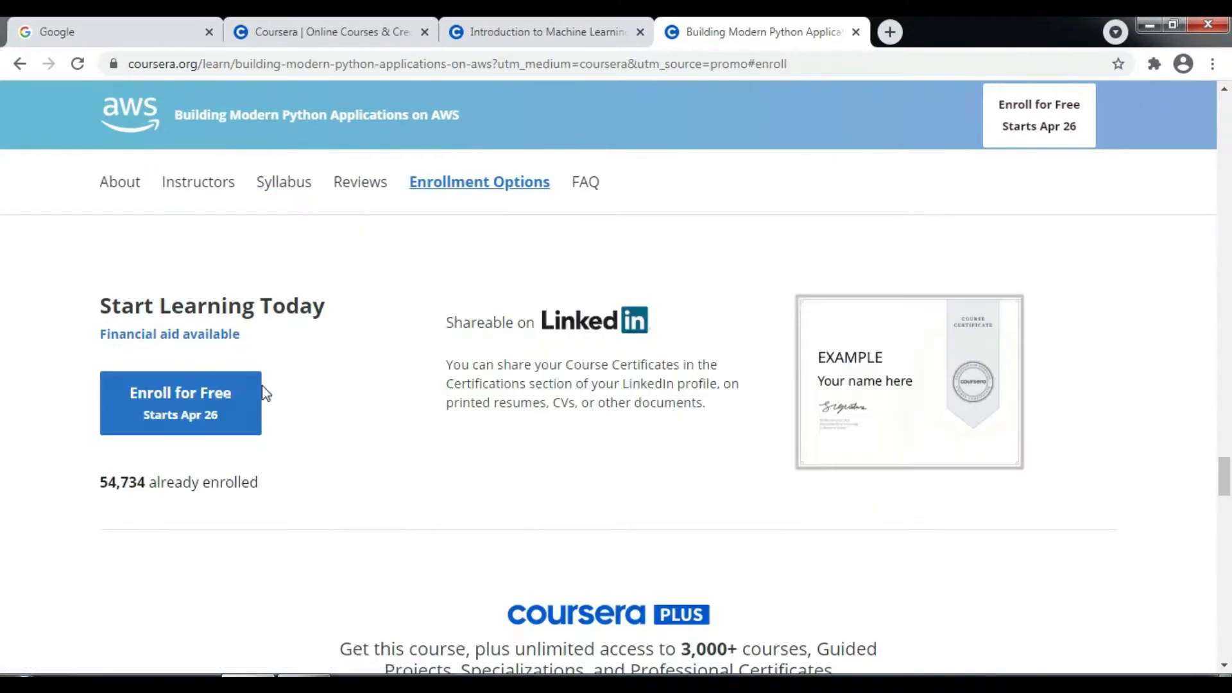
mouse_move(179, 403)
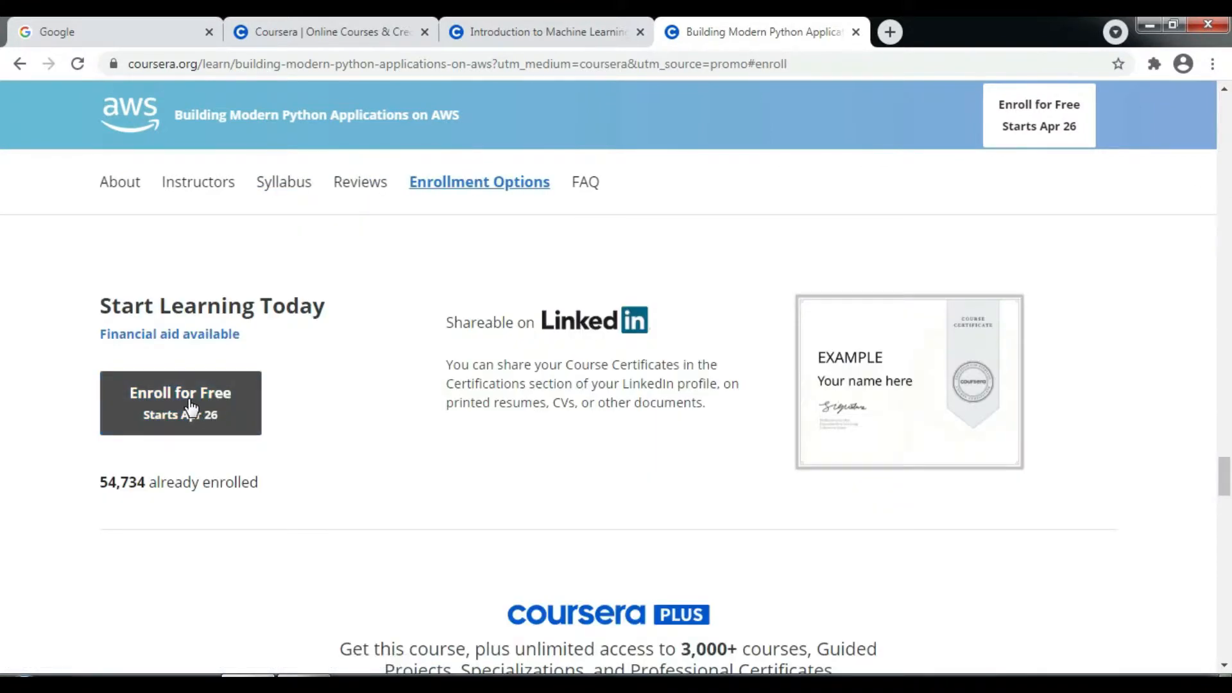
click(180, 396)
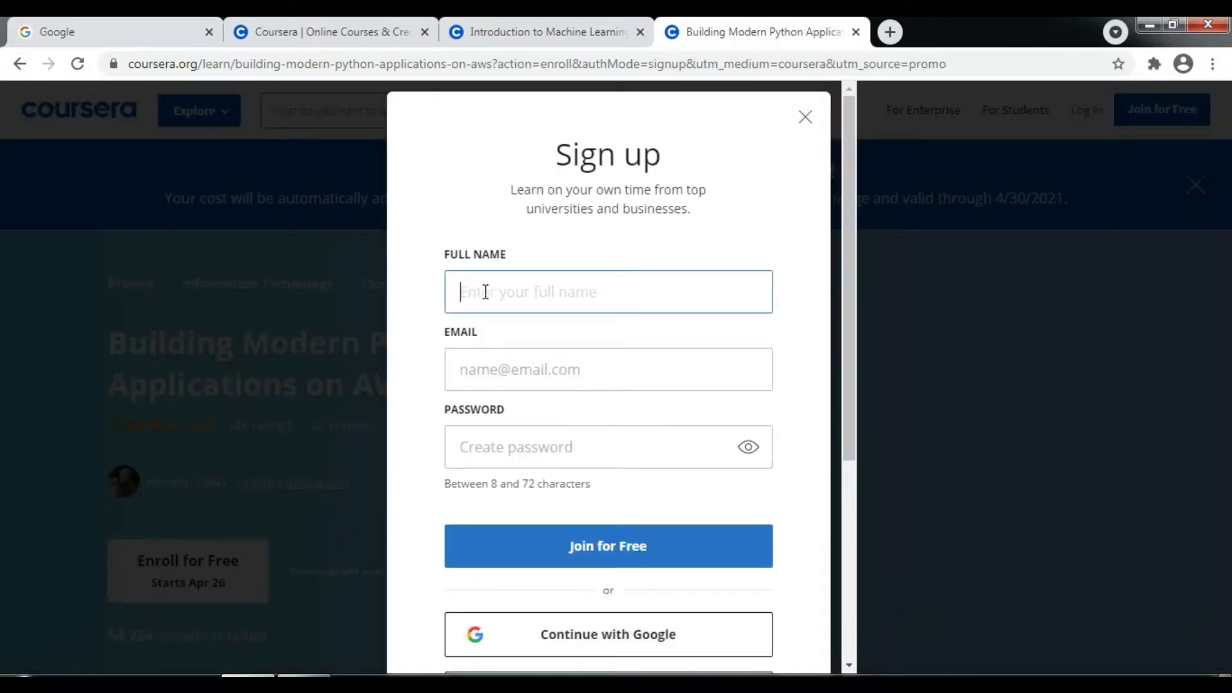
click(607, 634)
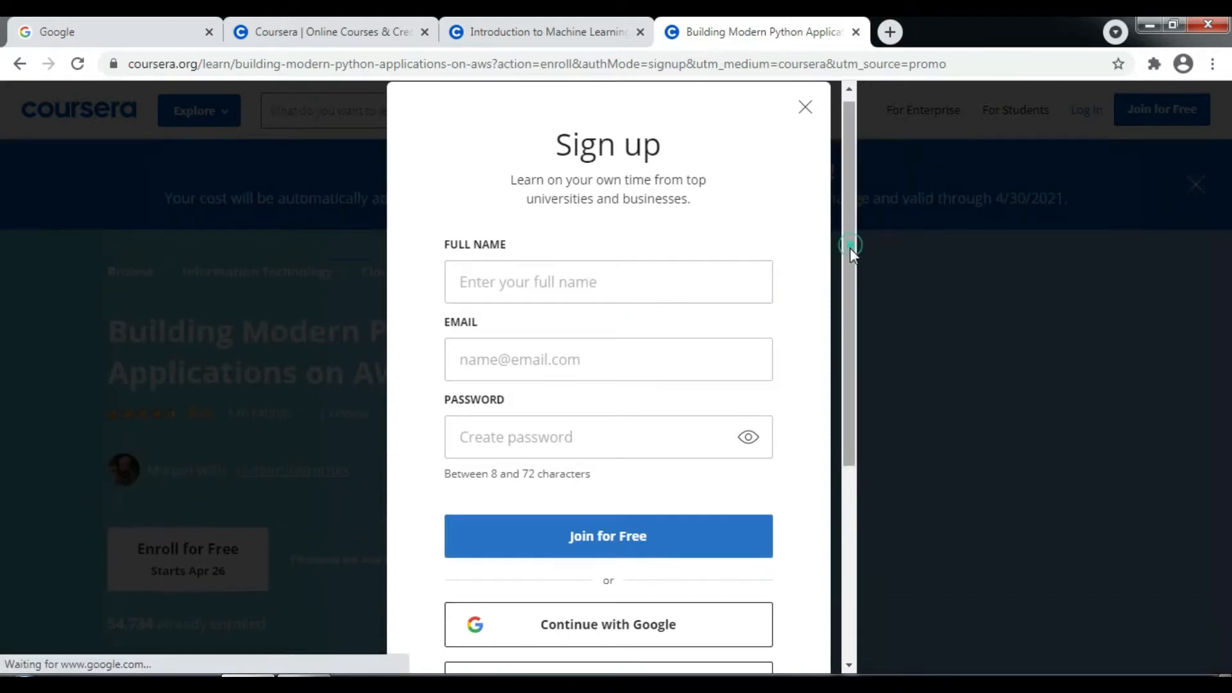
scroll(down, 3)
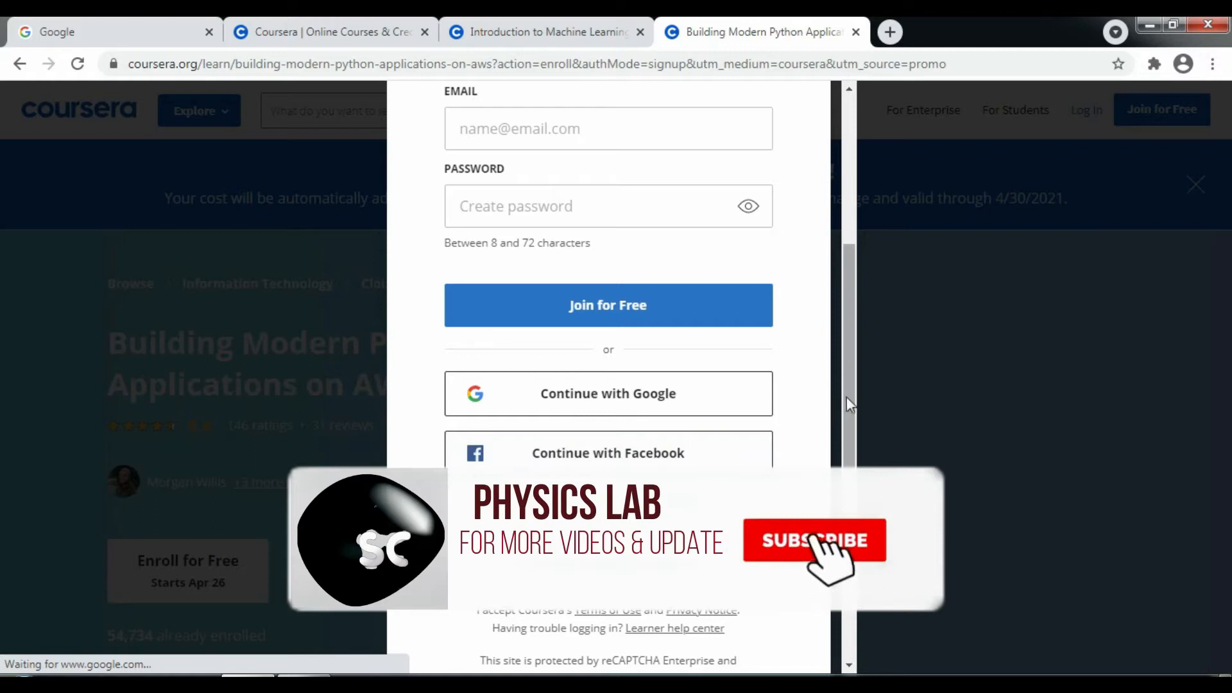
scroll(down, 3)
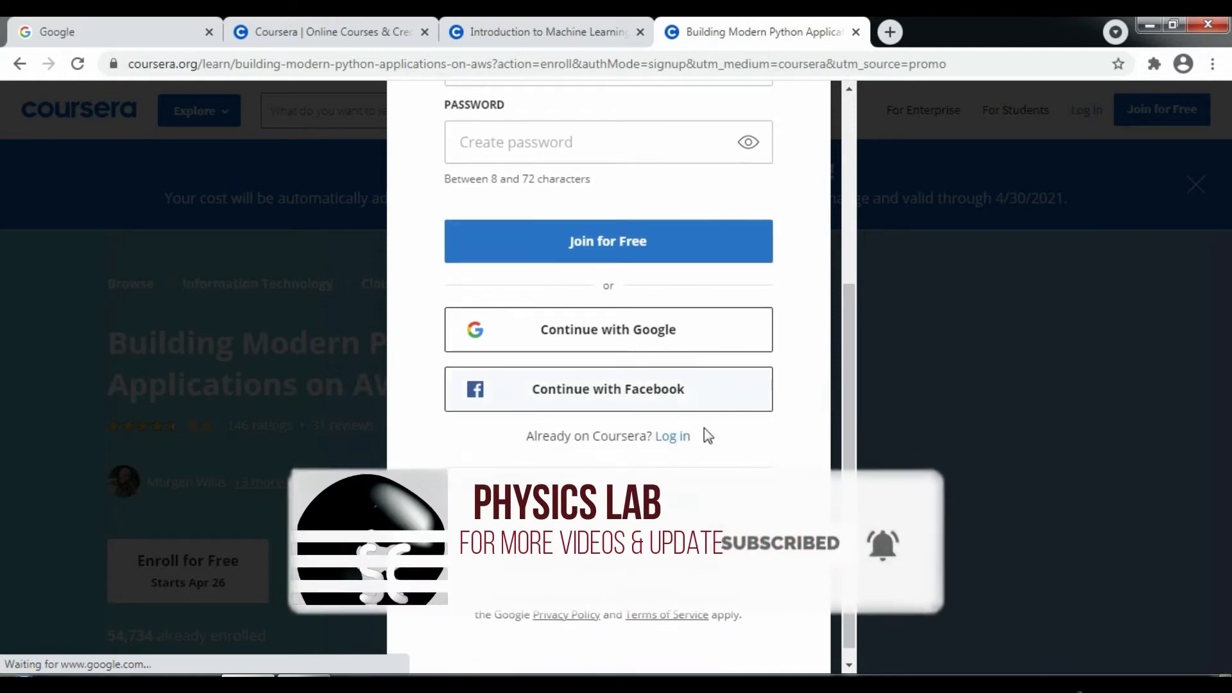